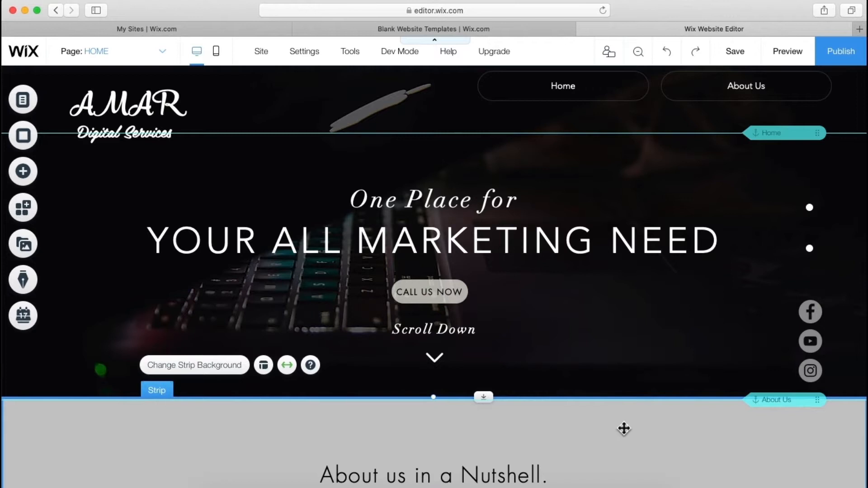
Step: Browse the strip designs and add the four-column icon services strip below About Us
scroll(down, 3)
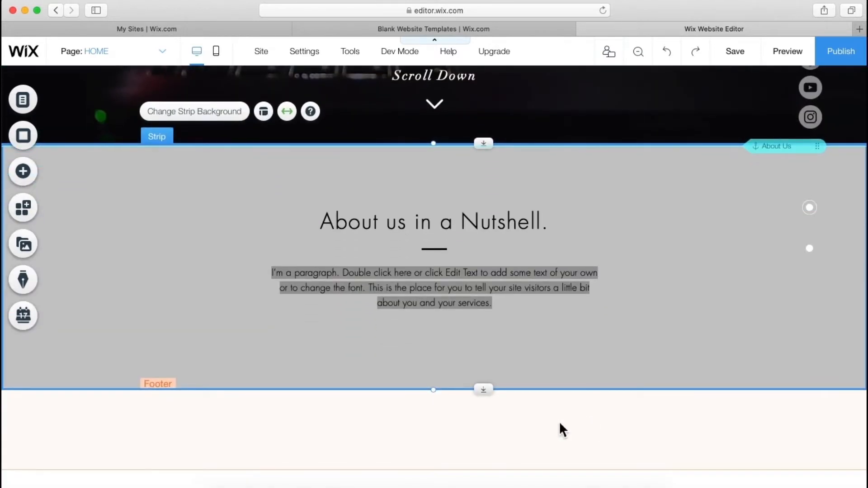
mouse_move(23, 171)
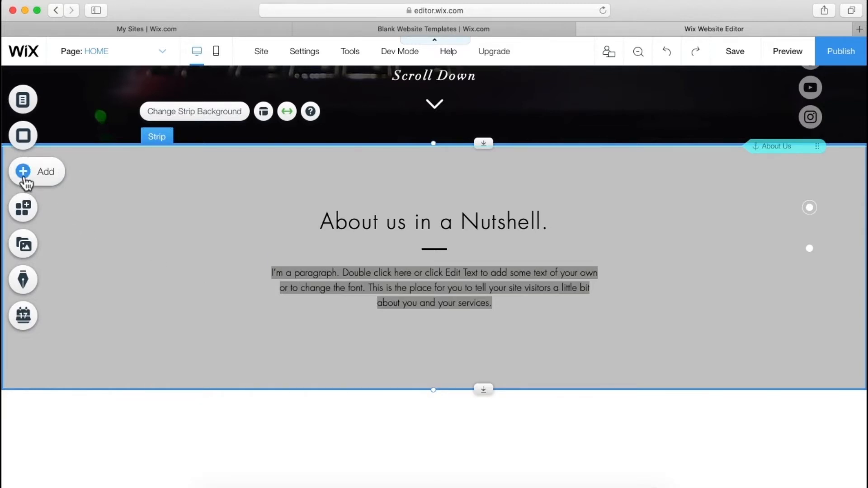
click(36, 171)
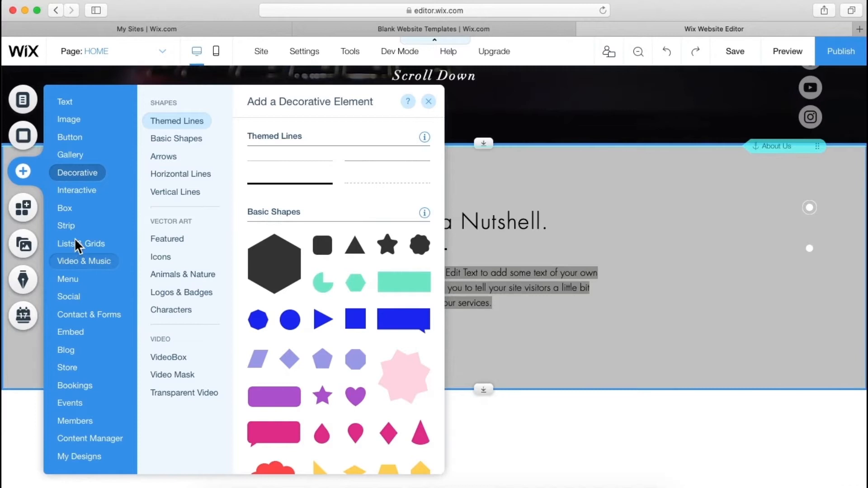
click(66, 226)
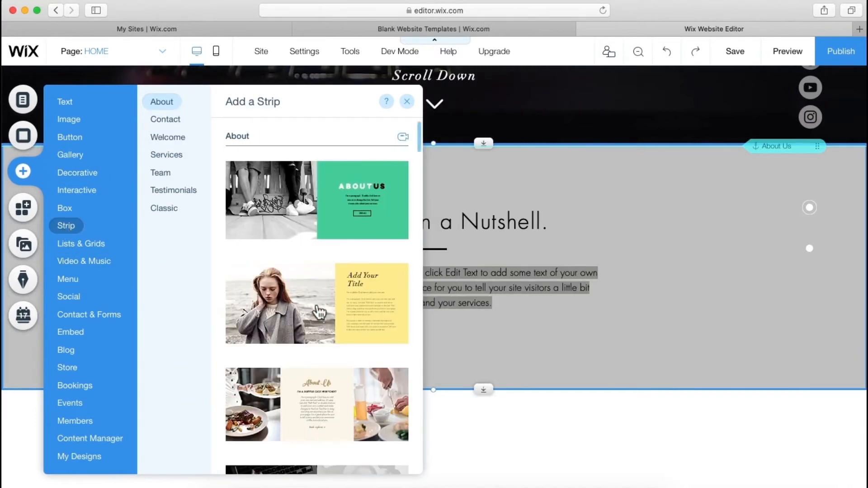
scroll(down, 3)
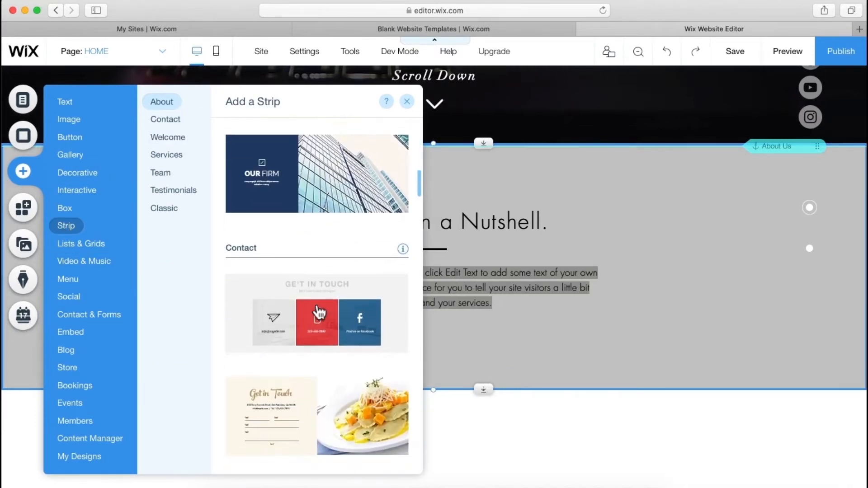
click(165, 118)
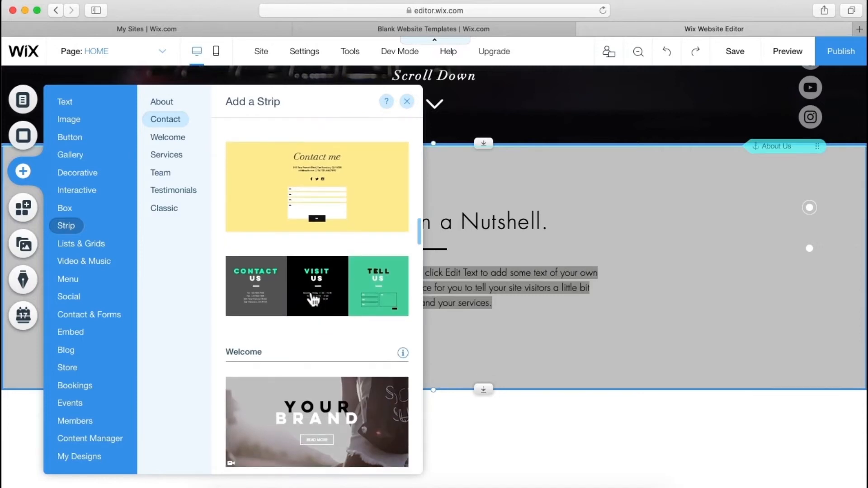
scroll(down, 3)
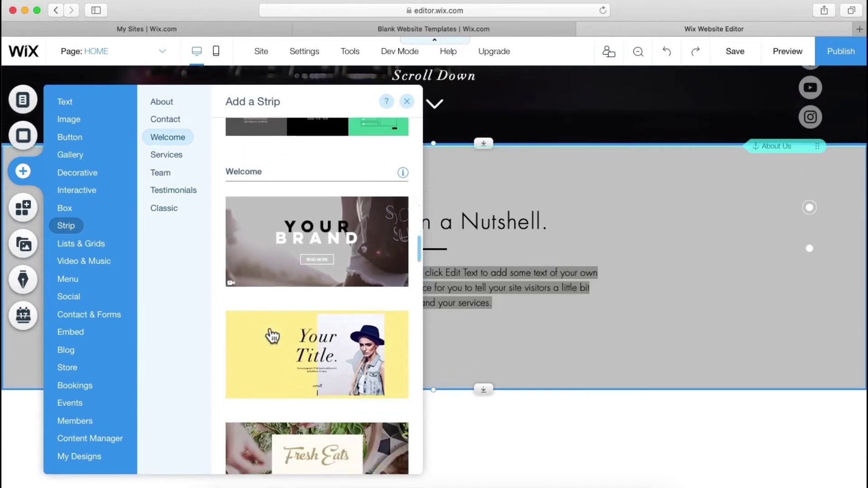
scroll(down, 3)
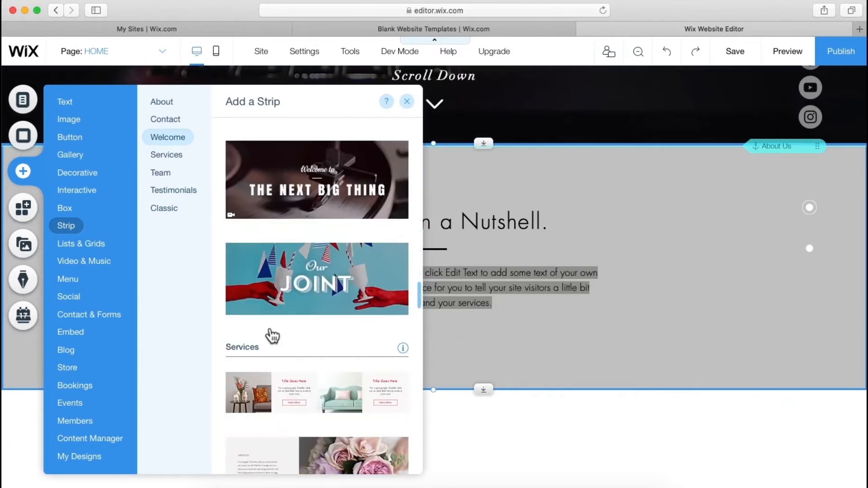
scroll(down, 3)
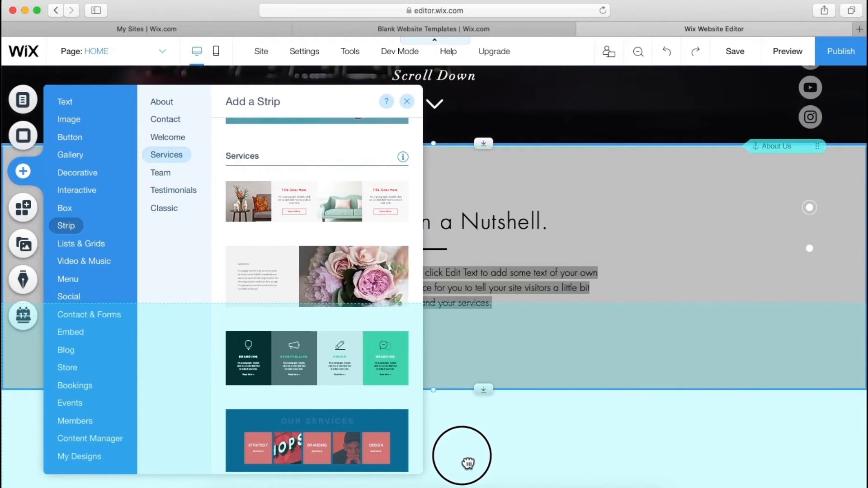
click(407, 101)
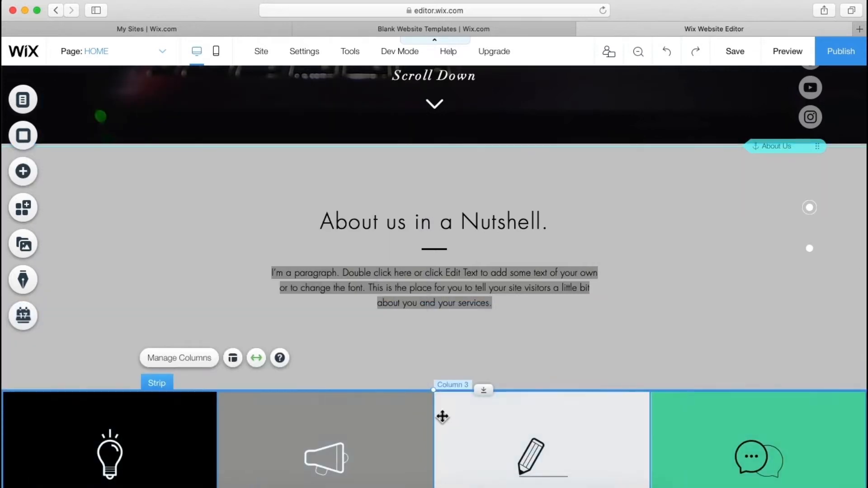
Step: Retitle the first service column heading 'SEO' and dismiss the columns tip
scroll(down, 3)
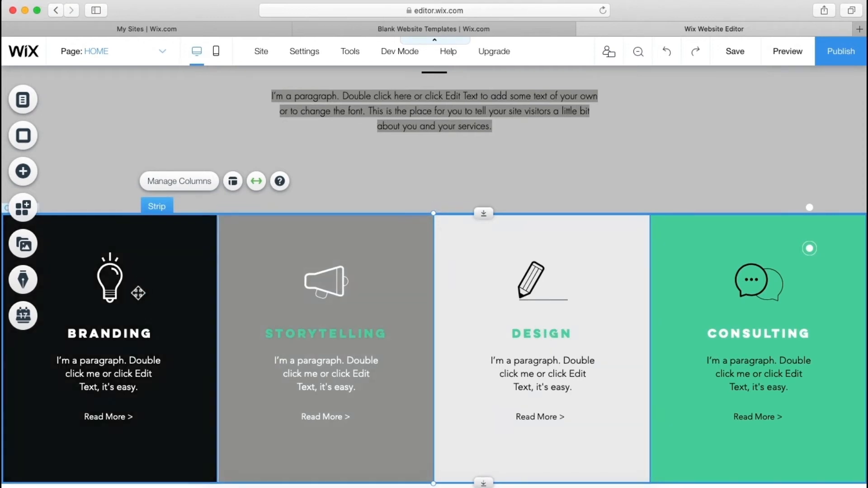
click(325, 281)
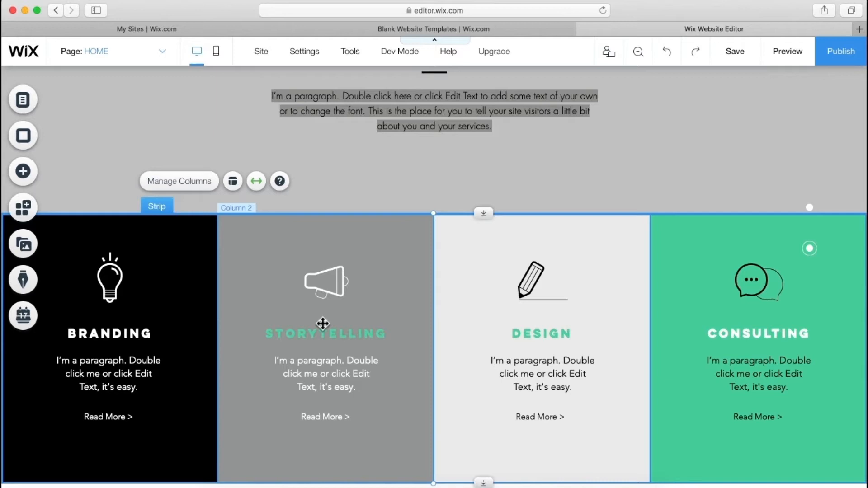
double_click(108, 333)
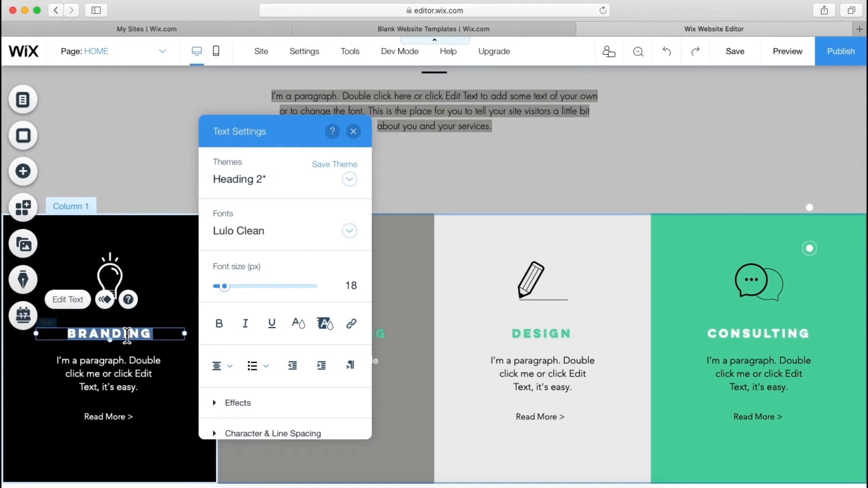
text(SEO)
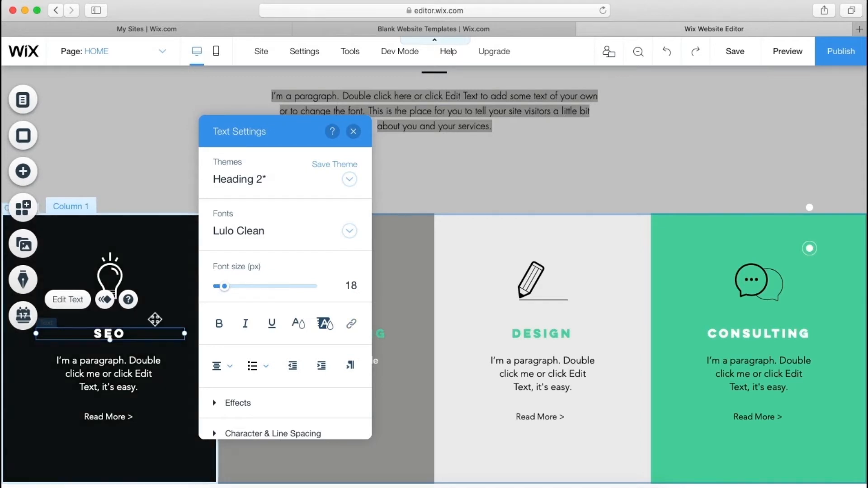
click(353, 132)
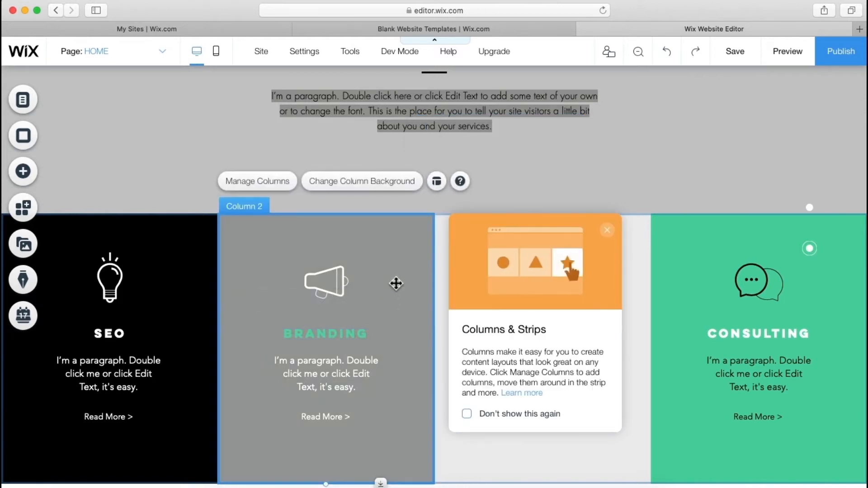
click(607, 230)
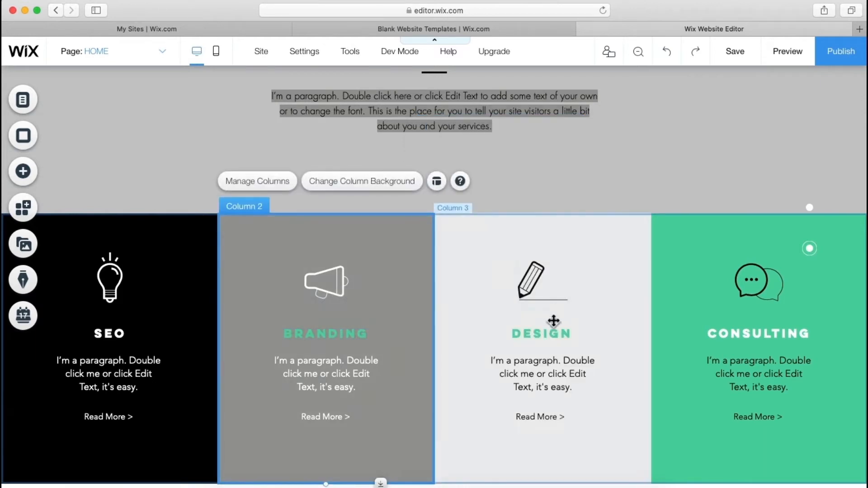
Step: Retitle the third and fourth columns 'CONTENT CREATION' and 'CHATBOTS'
double_click(541, 334)
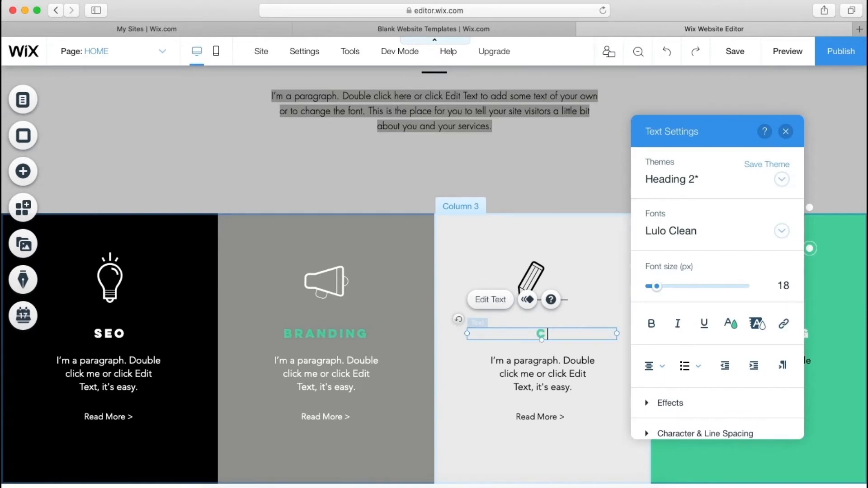
text(CONTENT C)
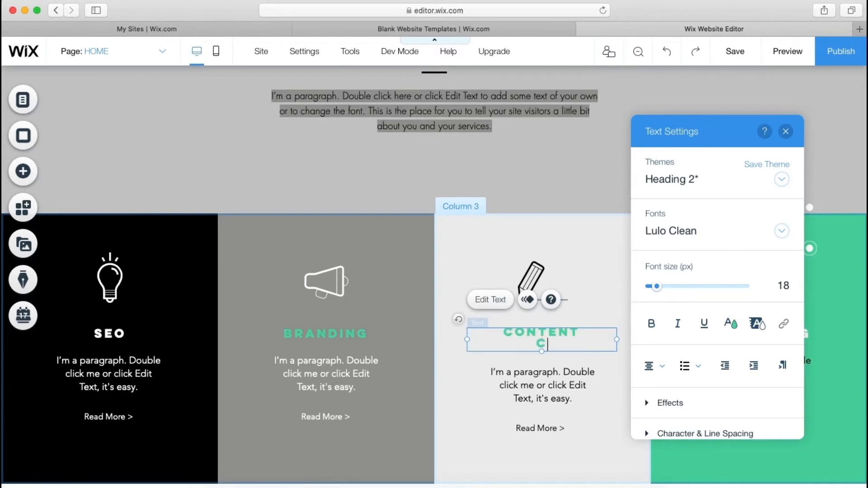
text(REATION)
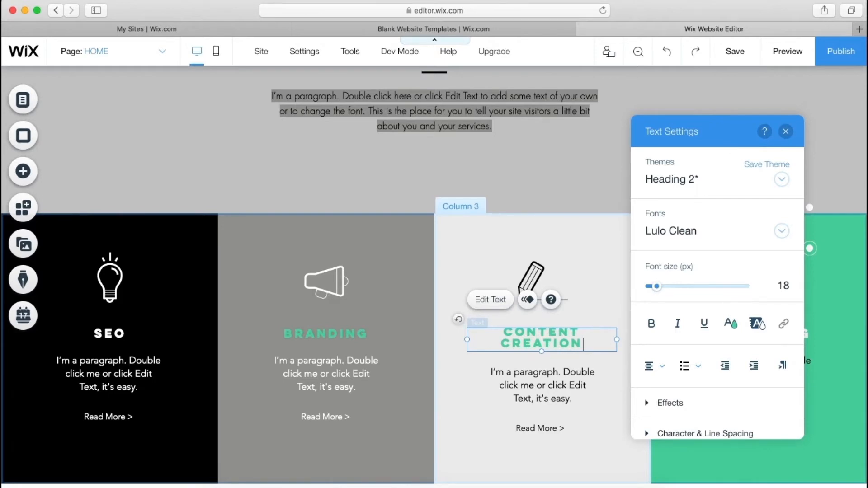
click(785, 131)
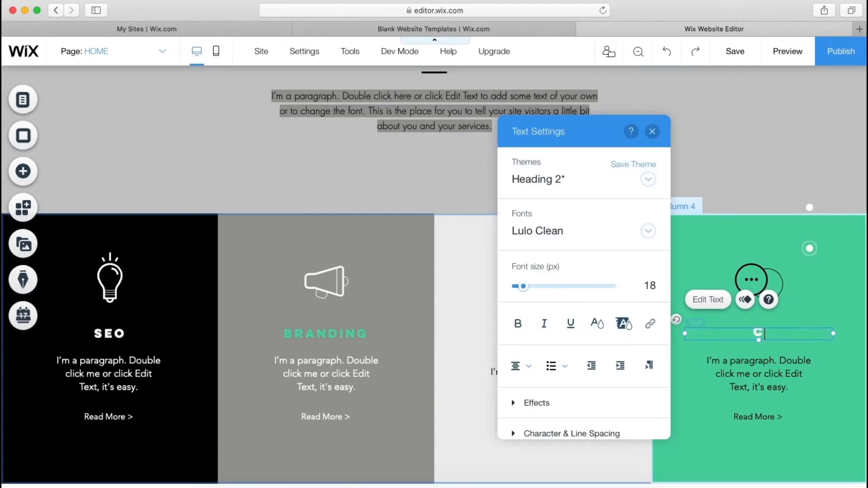
text(CHAT)
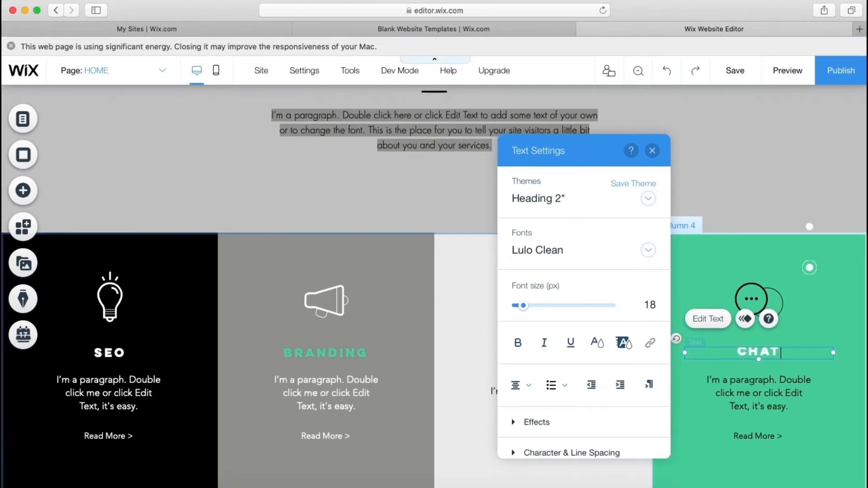
text(BO)
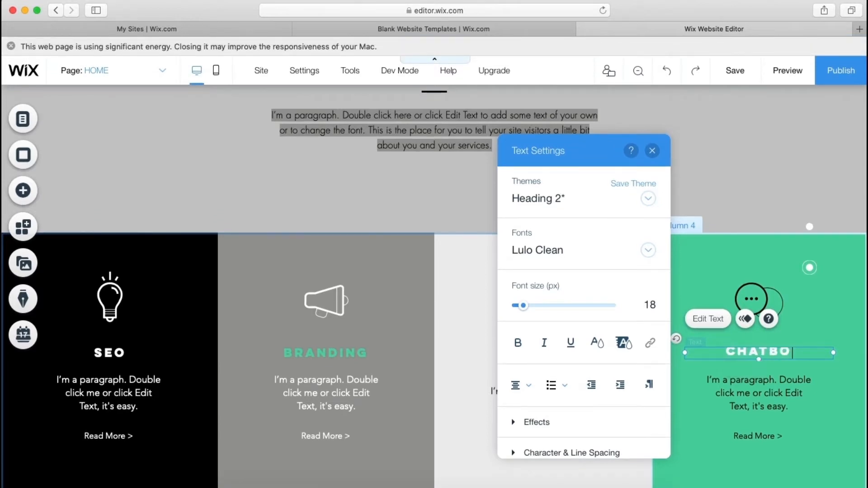
click(652, 150)
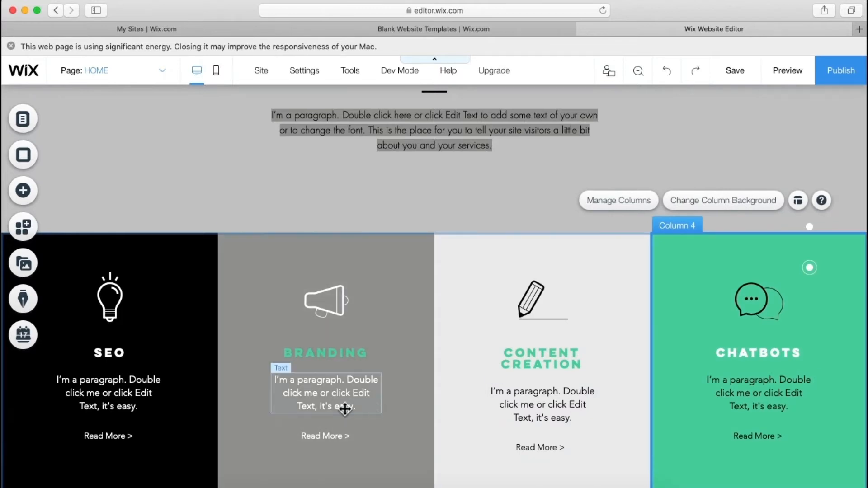
Step: Close the save reminder and open Design settings for the BRANDING column's megaphone icon
click(734, 71)
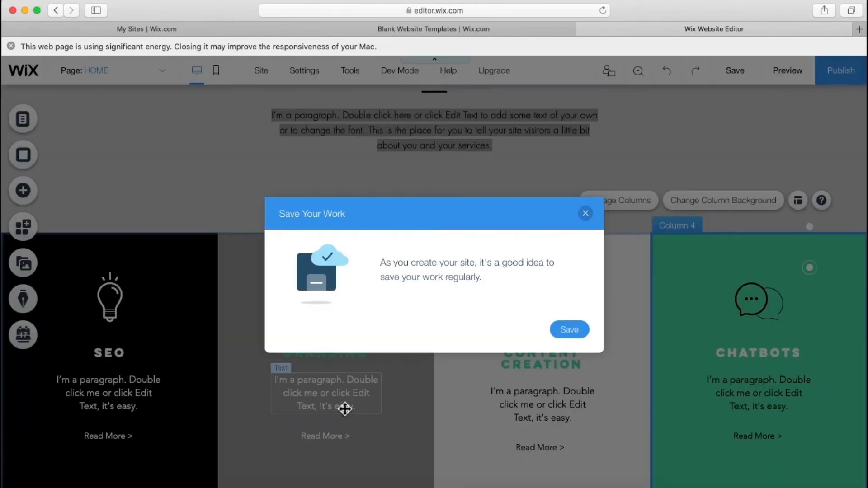
click(585, 213)
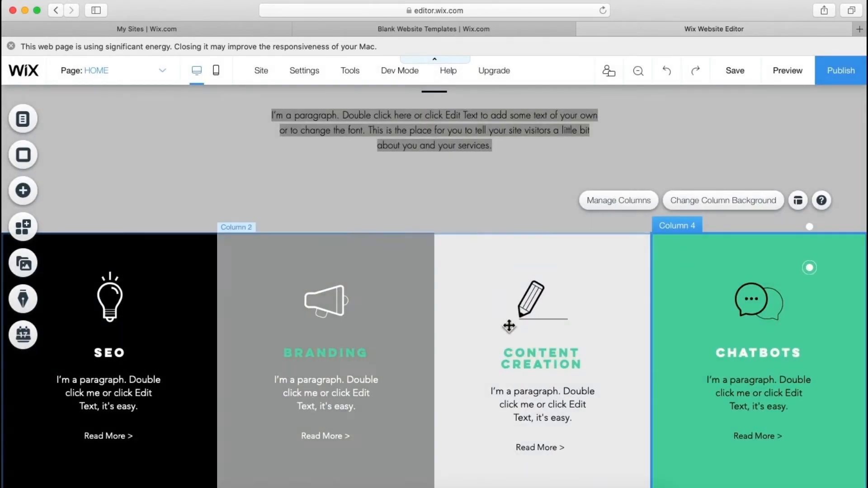
mouse_move(342, 365)
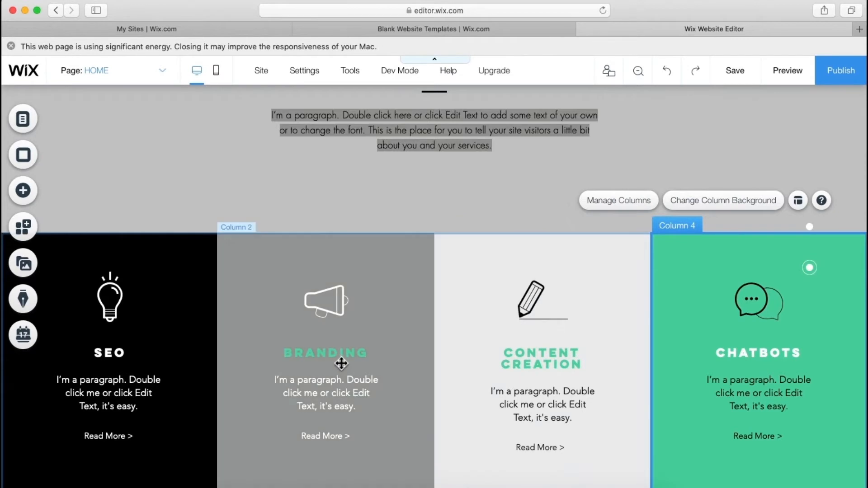
click(326, 302)
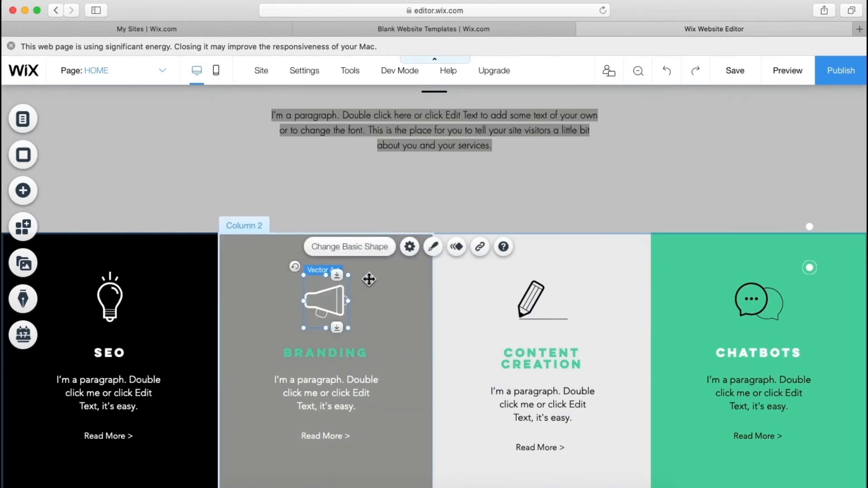
click(433, 246)
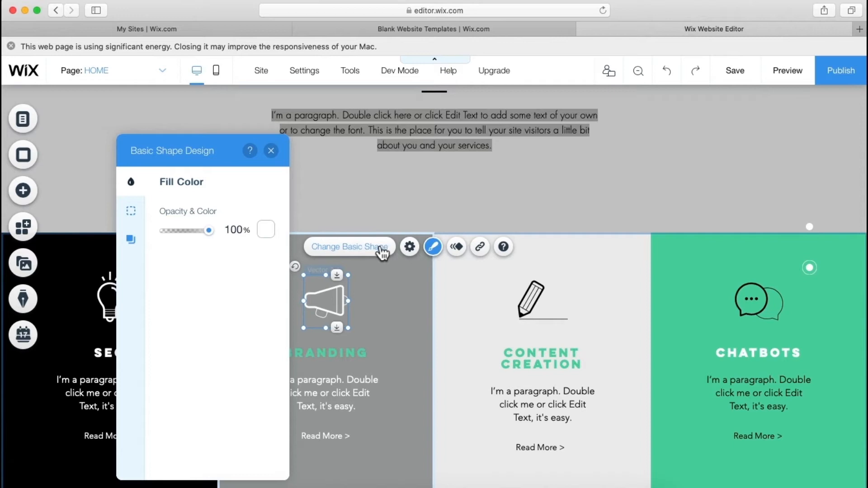
mouse_move(355, 260)
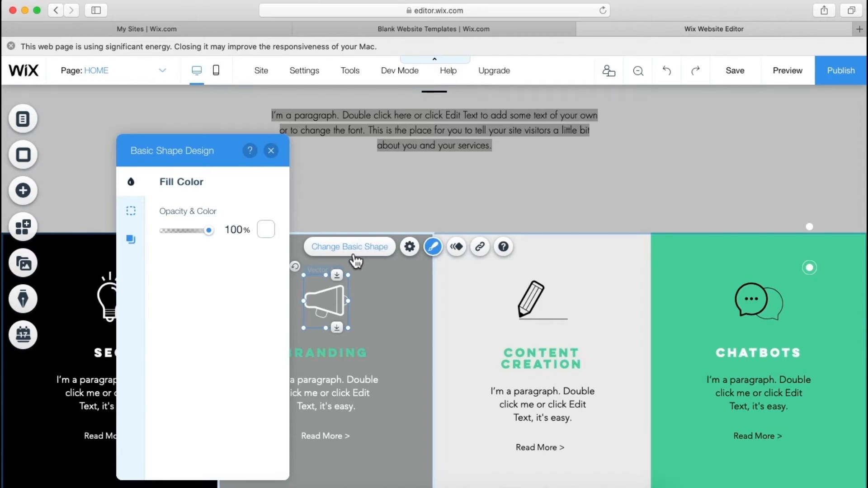
Step: Browse the vector art shapes, then close the library keeping the megaphone icon
click(349, 246)
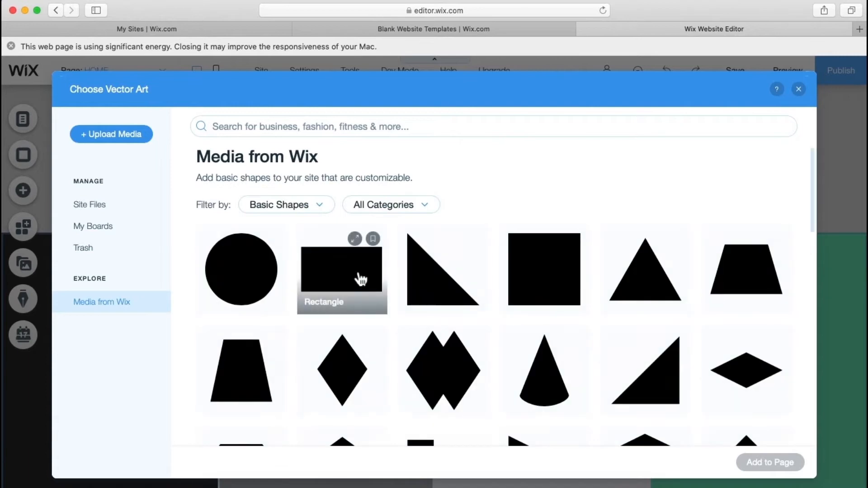
scroll(down, 3)
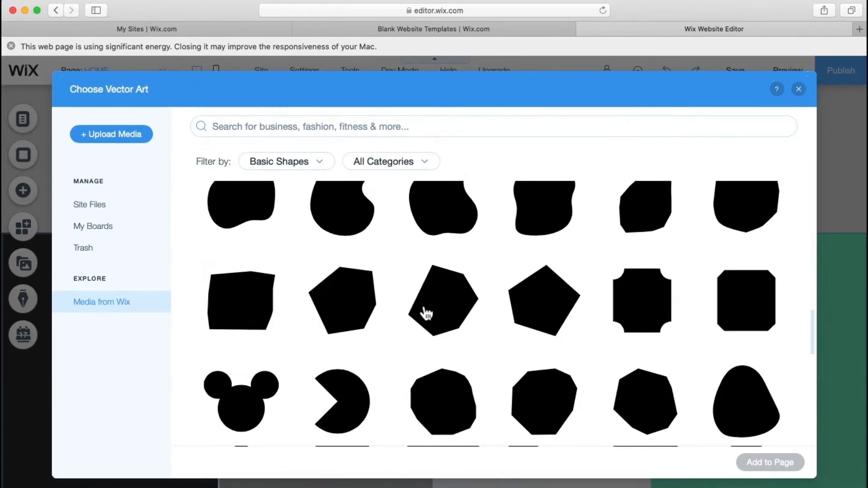
scroll(down, 3)
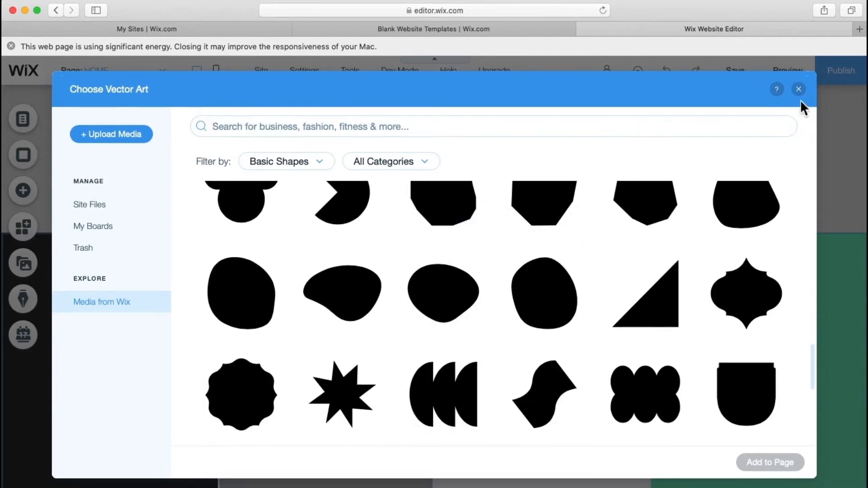
mouse_move(799, 89)
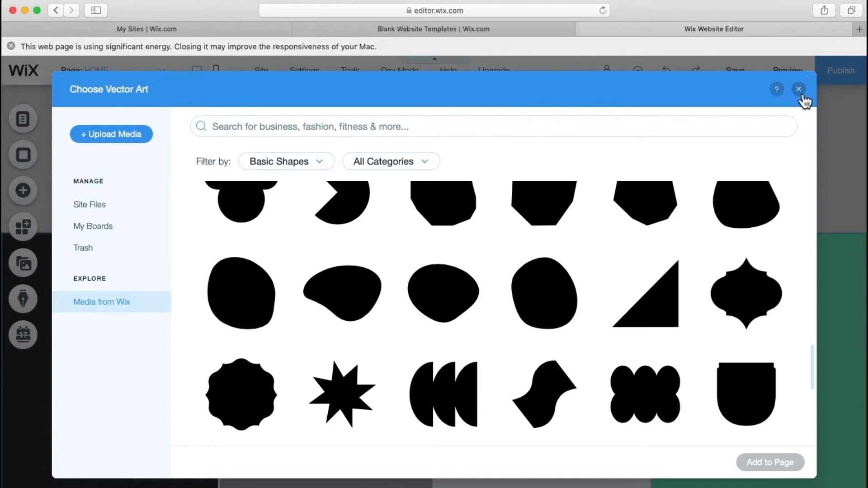
click(798, 89)
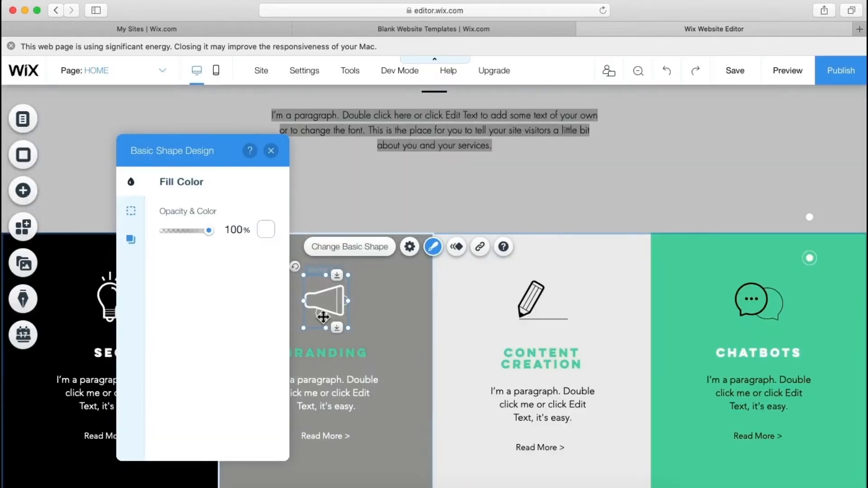
Step: Fill the megaphone icon black and set the BRANDING heading and paragraph text colour
click(265, 230)
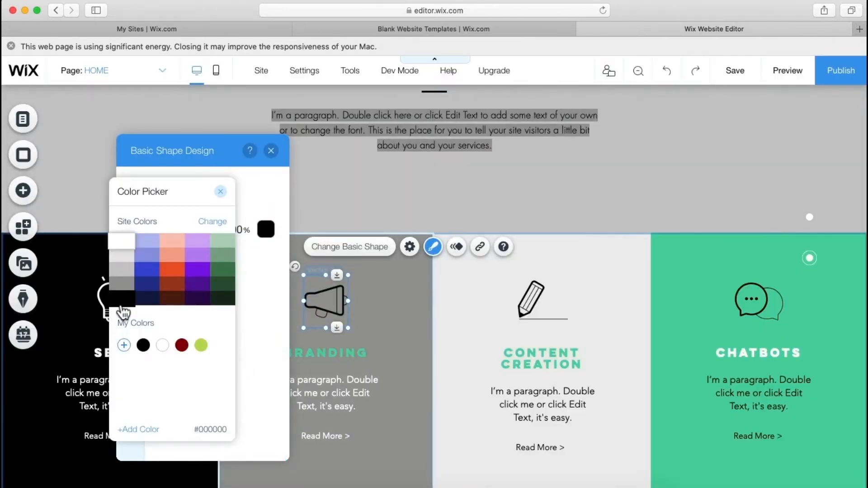
click(220, 190)
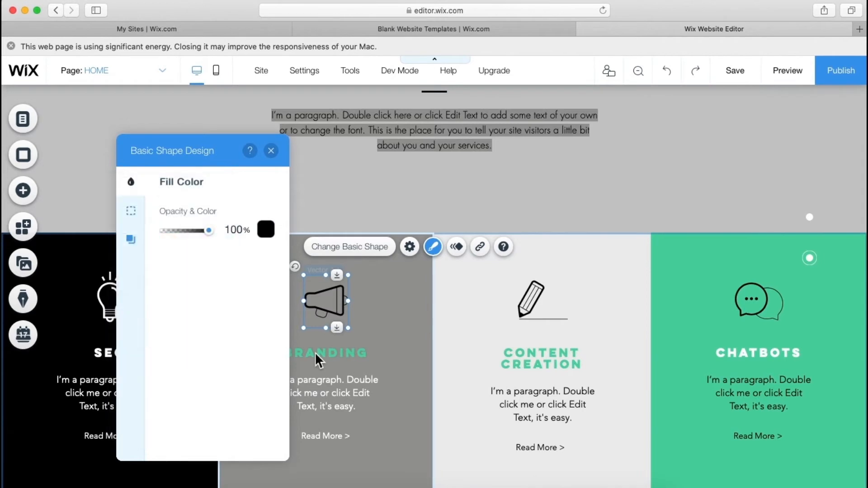
click(271, 150)
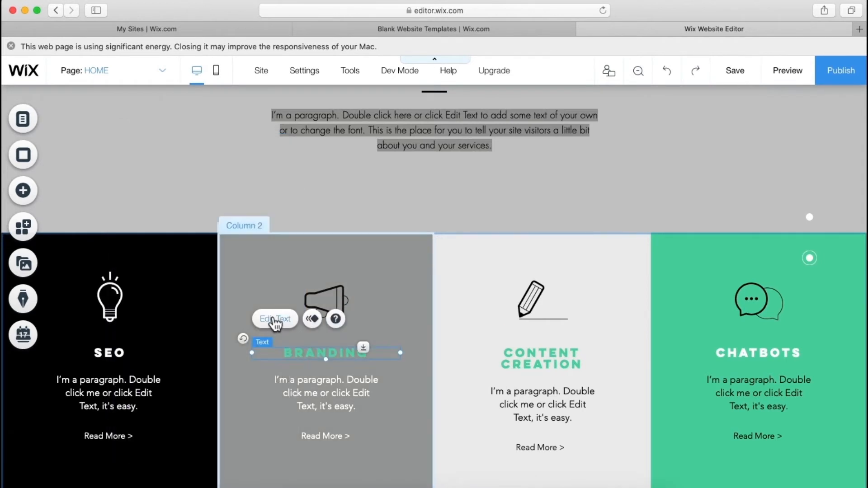
click(275, 318)
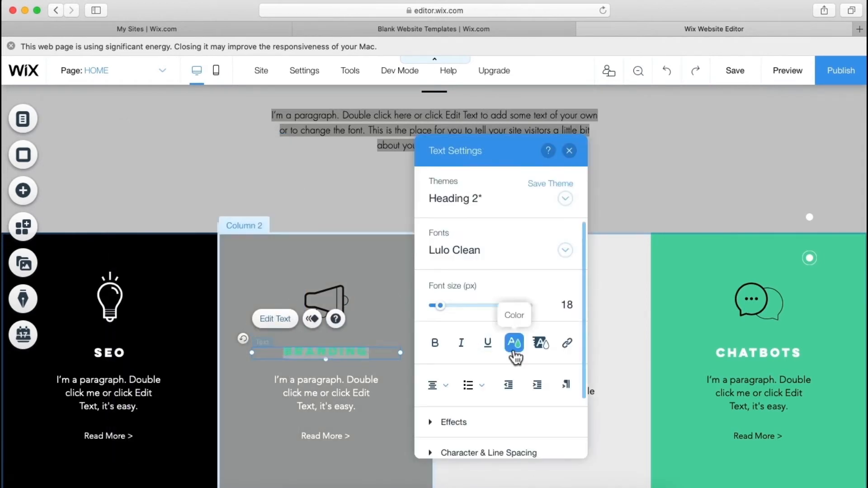
click(513, 342)
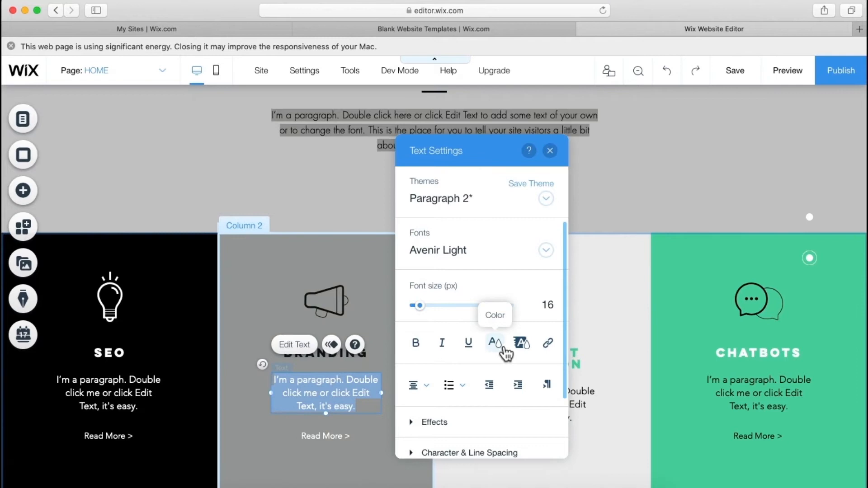
click(493, 342)
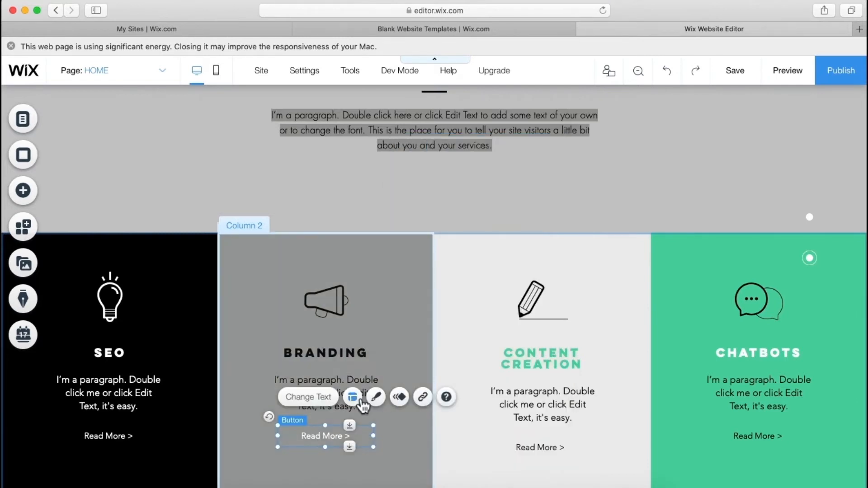
Step: Make the Branding column's Read More button text black
click(375, 397)
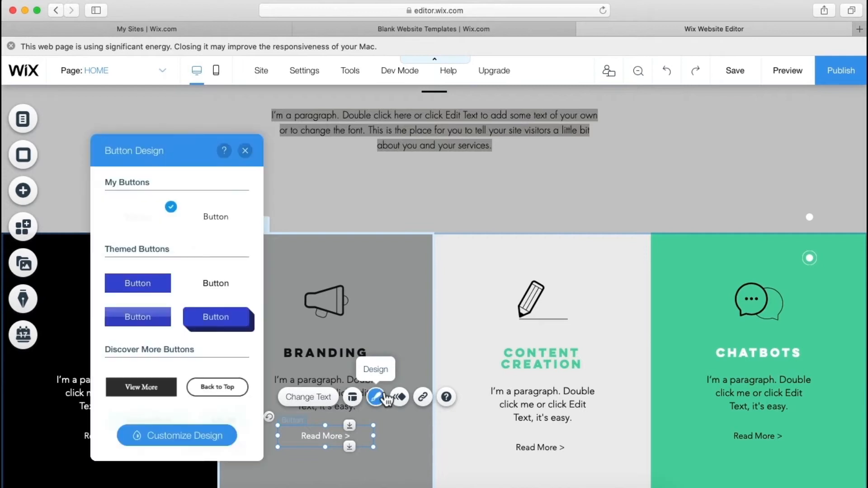
click(176, 435)
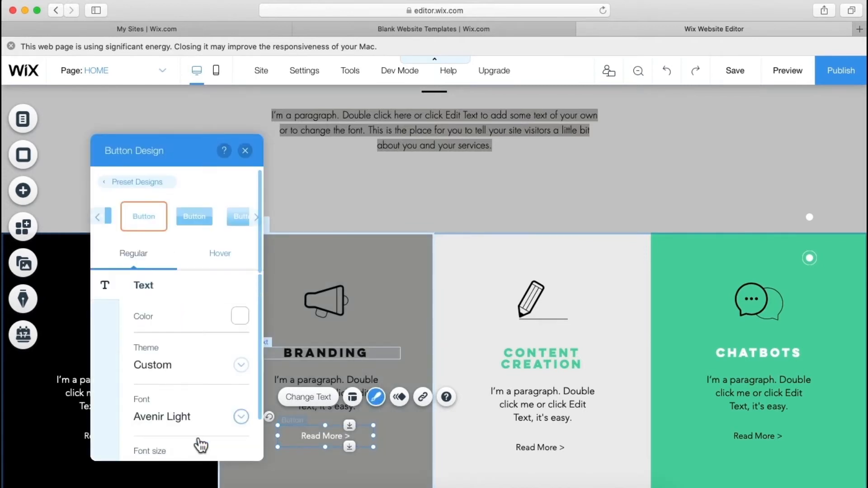
mouse_move(244, 314)
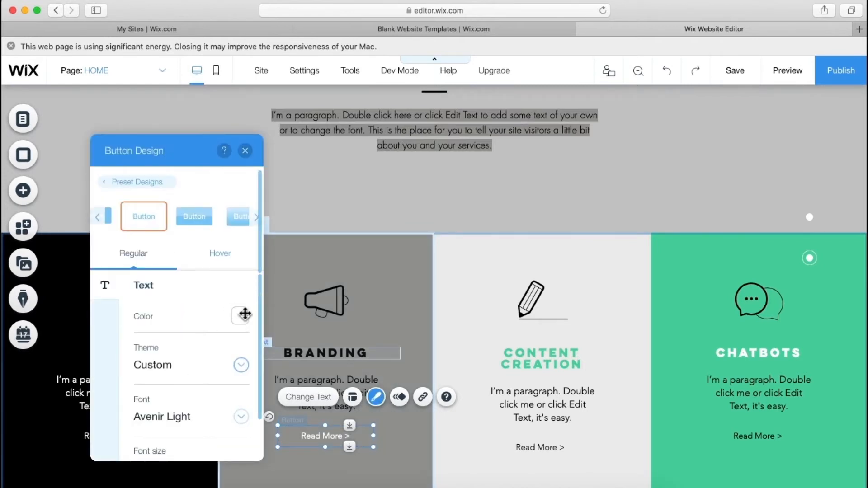
click(243, 315)
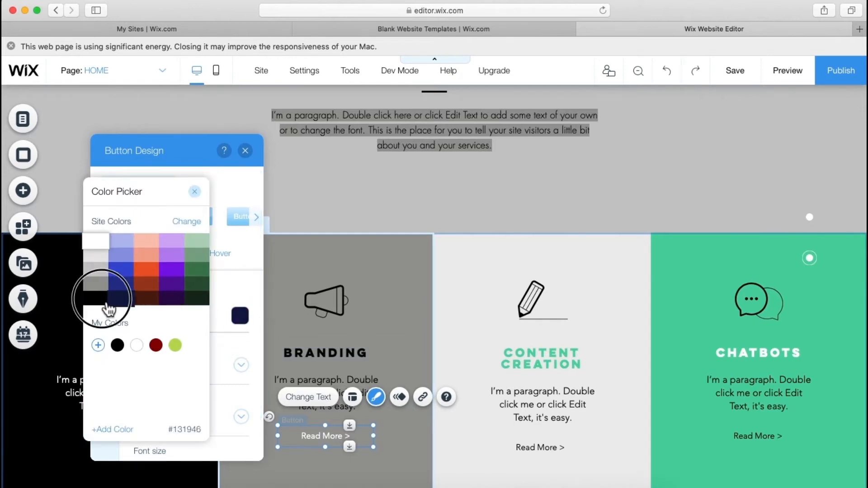
click(194, 191)
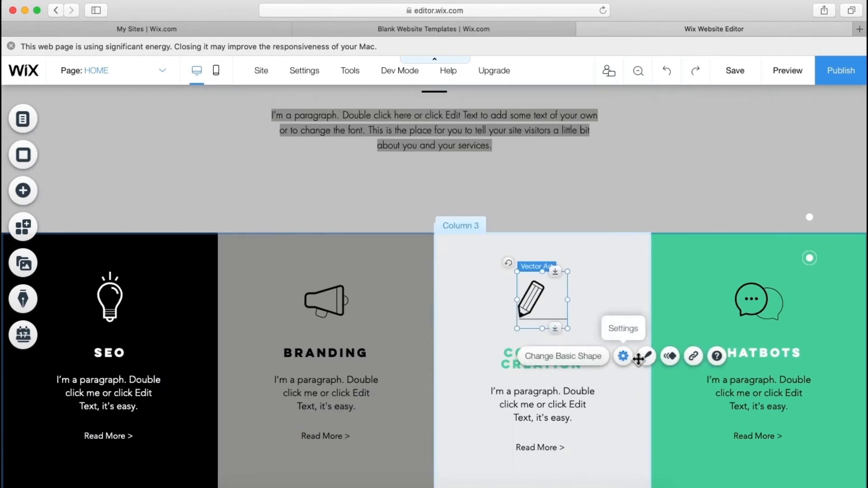
Step: Set the pencil icon's fill colour to white
click(646, 356)
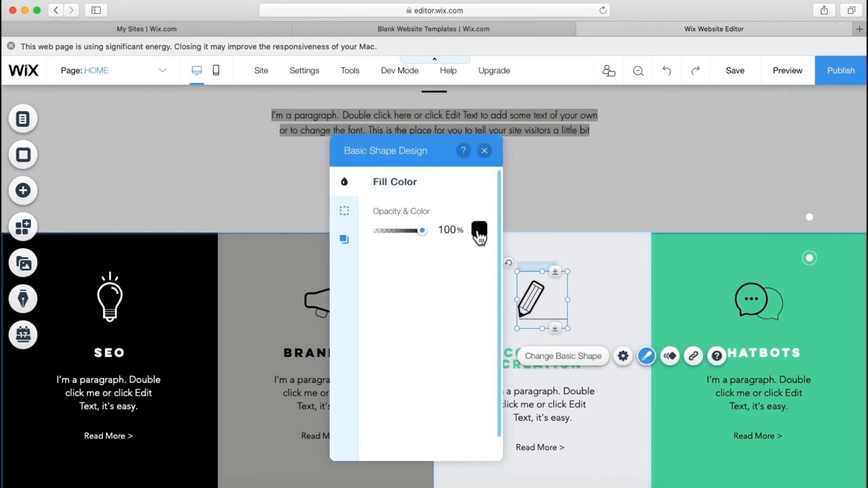
click(479, 230)
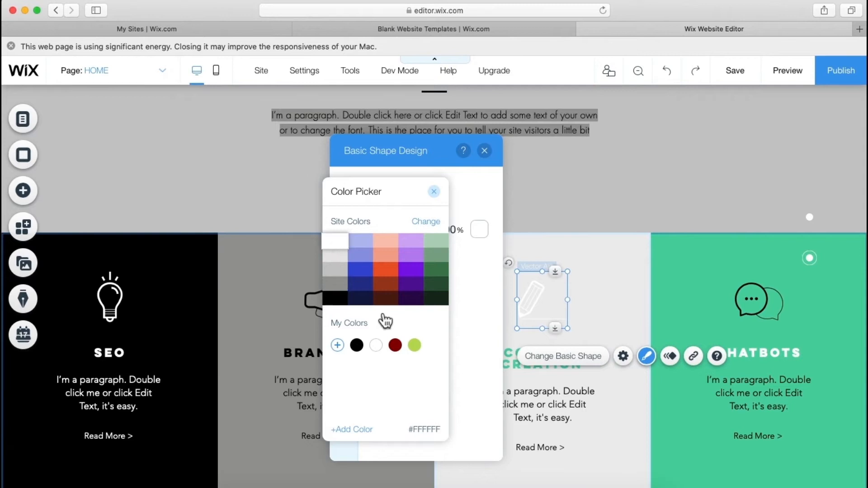
click(434, 192)
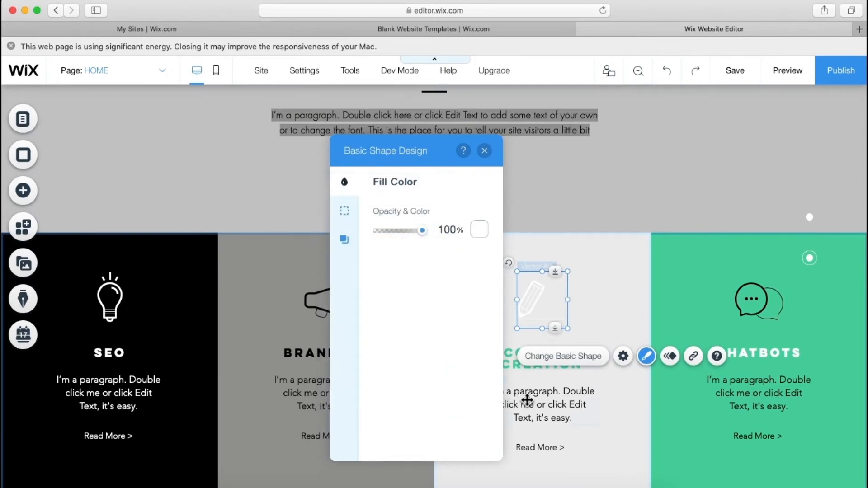
Step: Make the CONTENT CREATION heading, paragraph and Read More text white
click(484, 151)
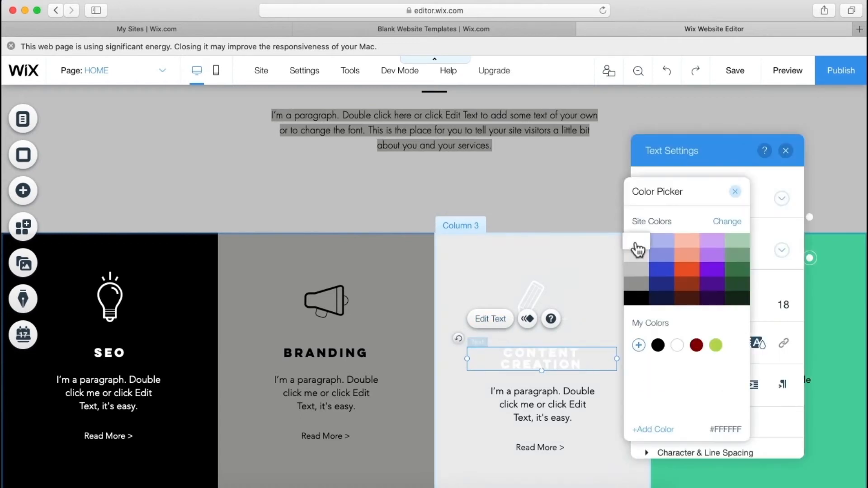
click(735, 191)
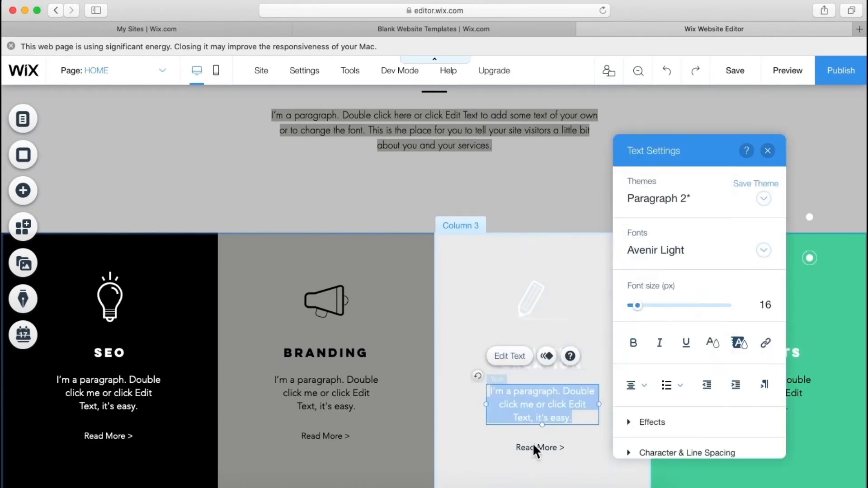
click(539, 448)
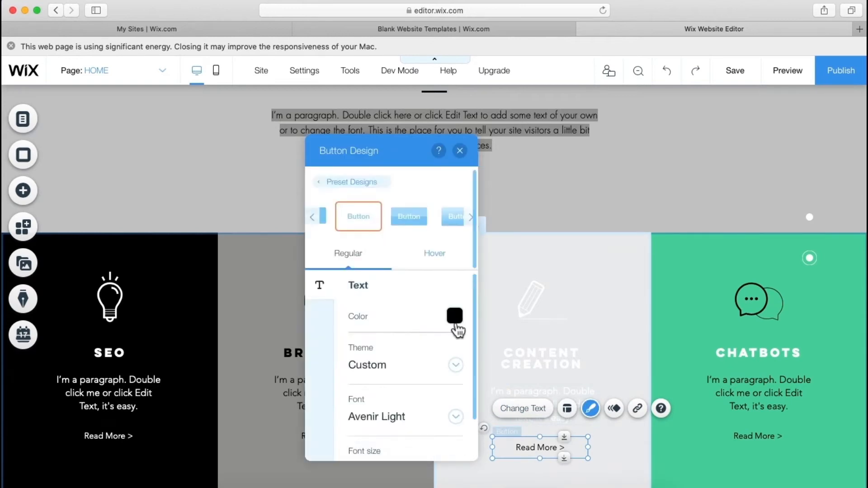
click(459, 150)
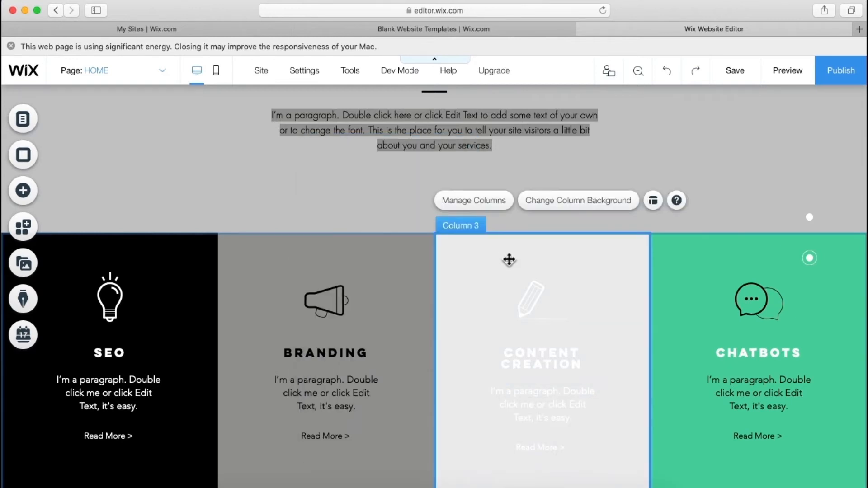
mouse_move(562, 205)
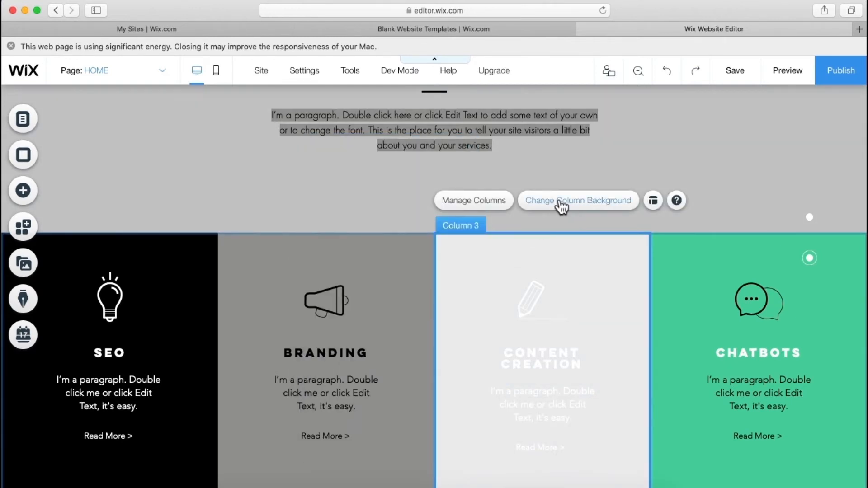
Step: Choose an image column background and search Unsplash for 'office'
click(578, 200)
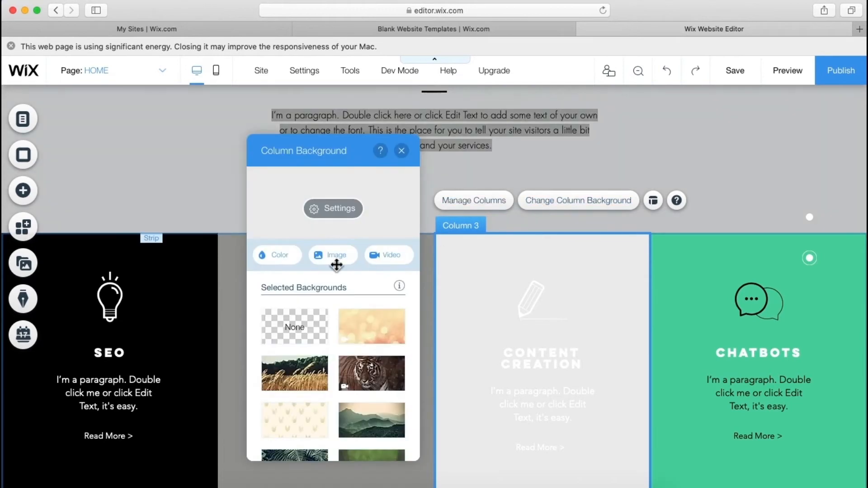
click(333, 255)
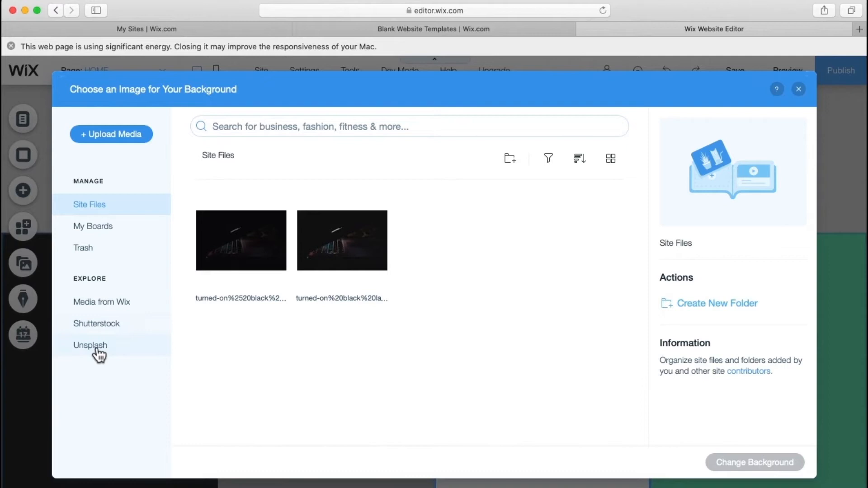
click(89, 345)
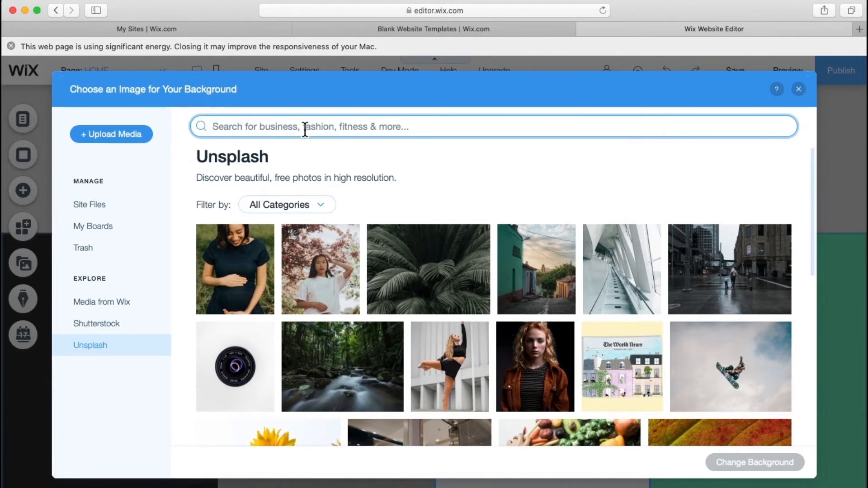
text(office)
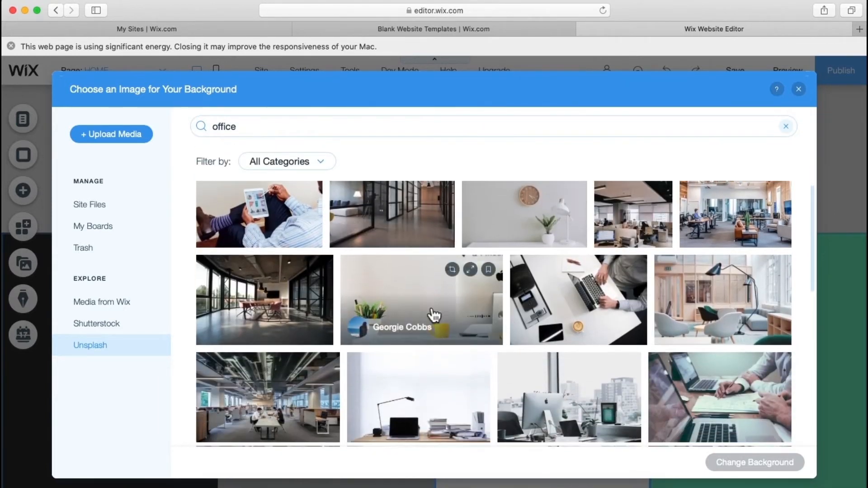
Step: Pick the yellow pencils photo and apply it as the column background
scroll(down, 3)
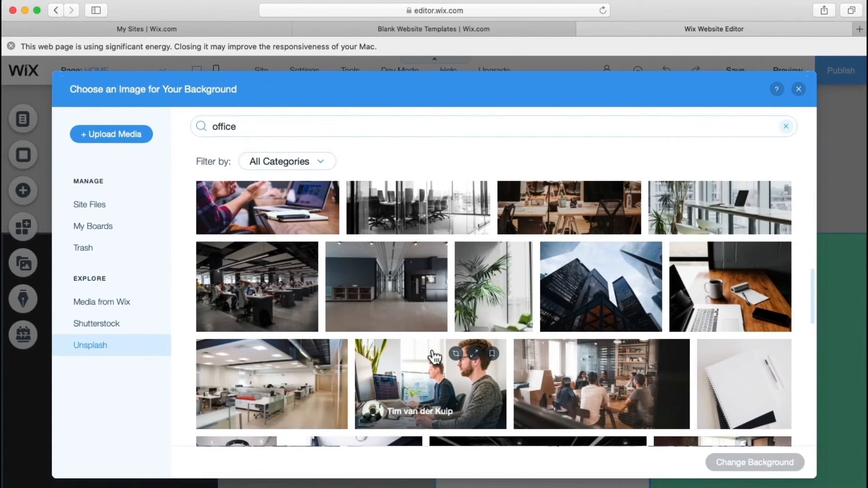
scroll(down, 3)
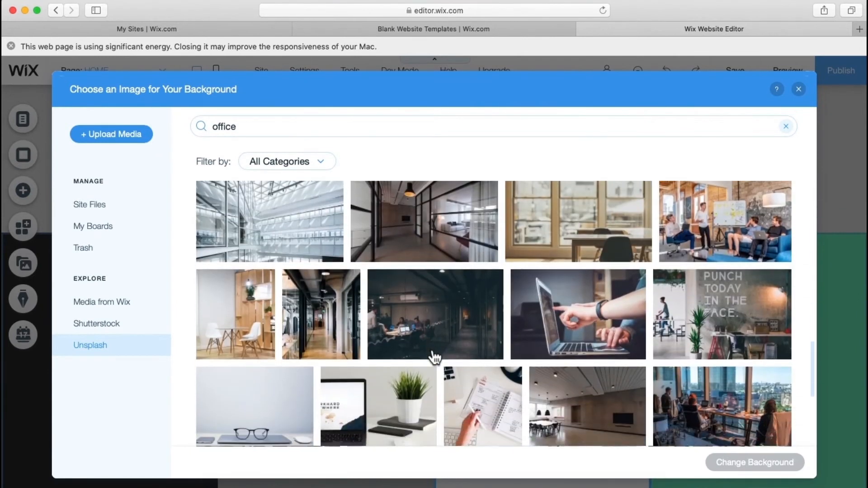
scroll(down, 3)
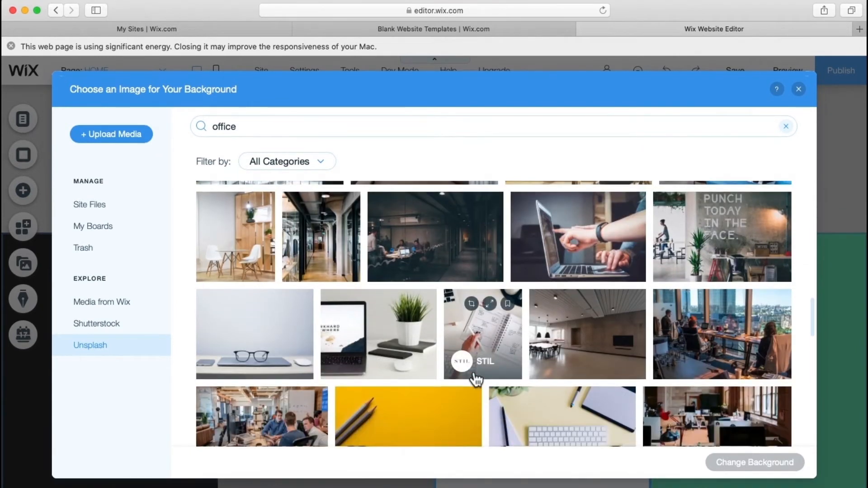
scroll(down, 3)
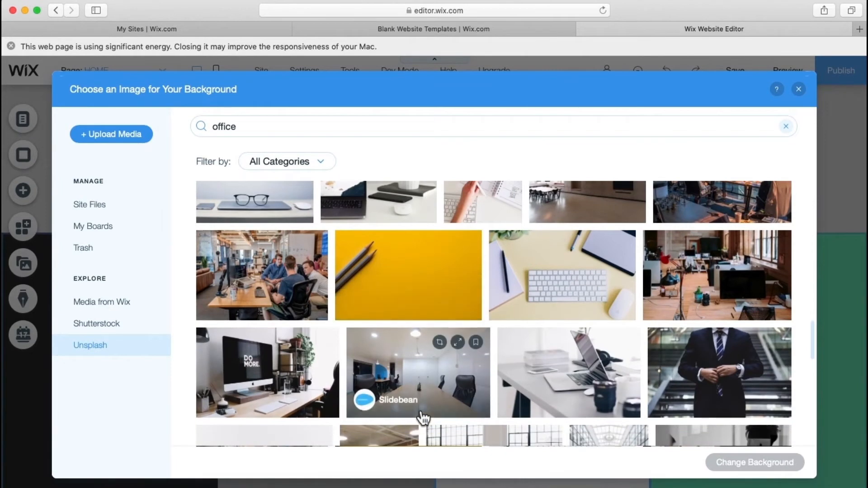
scroll(down, 3)
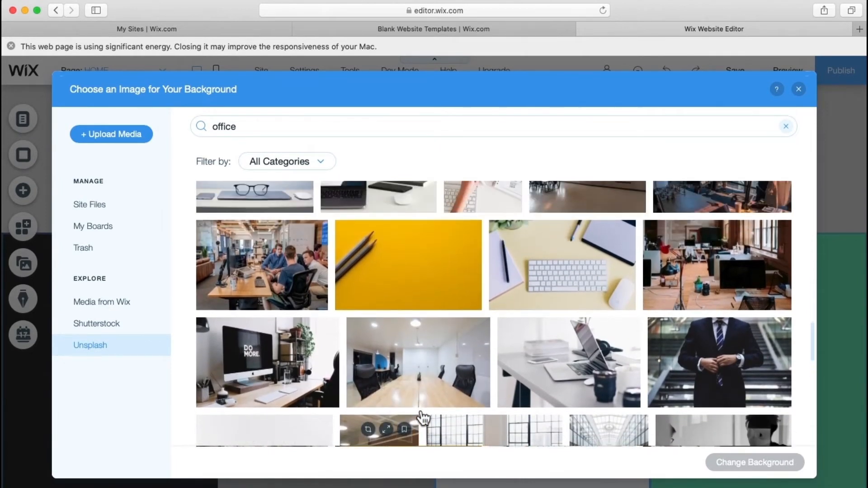
mouse_move(409, 274)
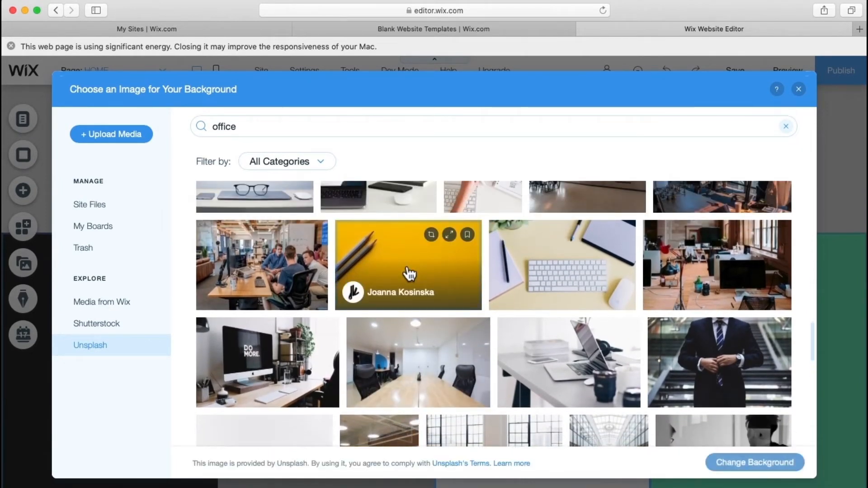
click(408, 264)
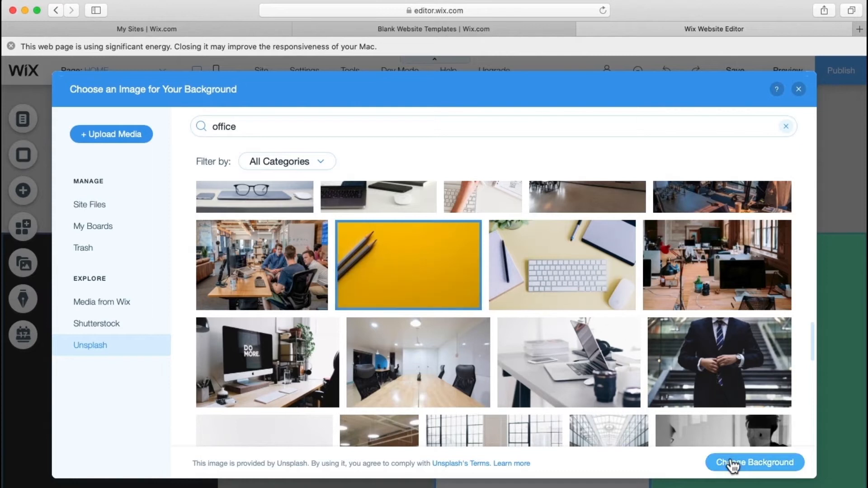
click(754, 462)
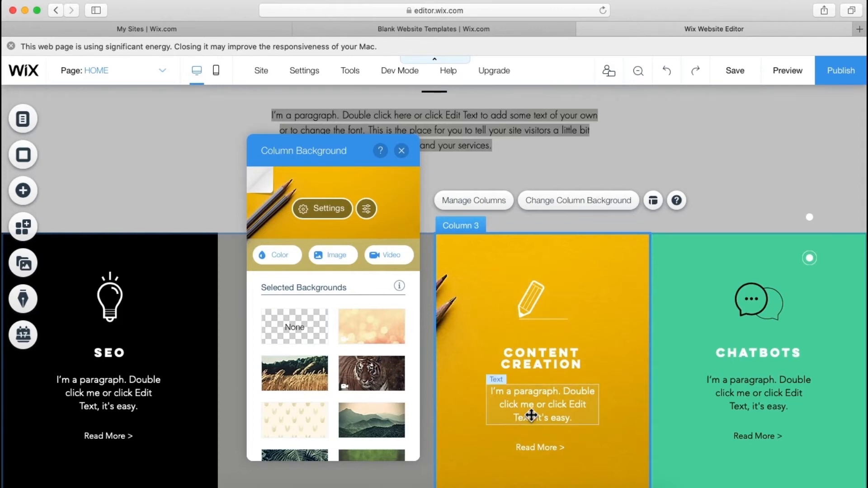
mouse_move(457, 300)
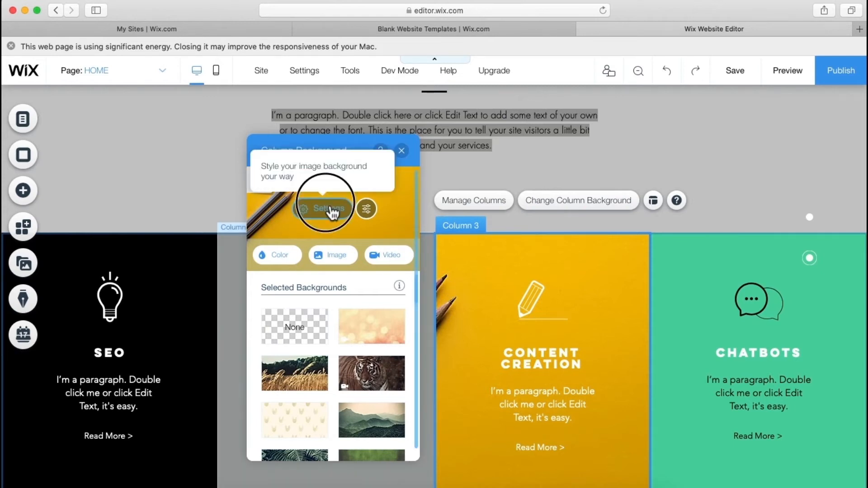
Step: Anchor the pencils background image to the middle-left position
click(322, 209)
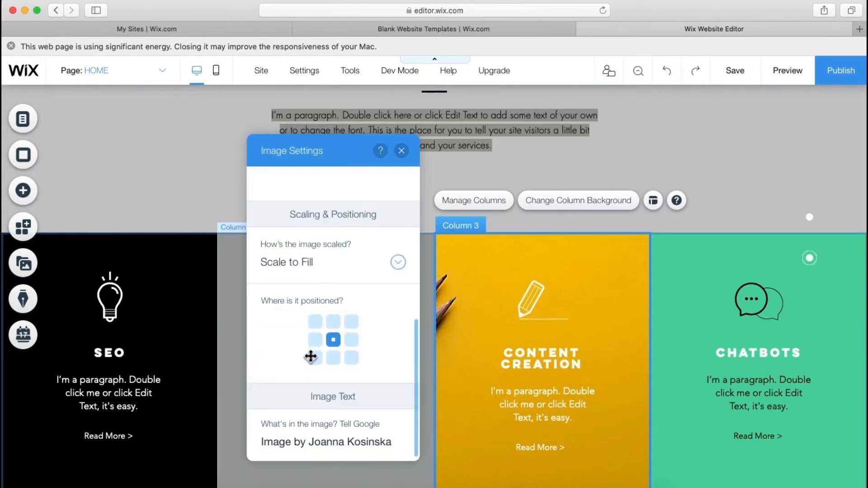
click(315, 340)
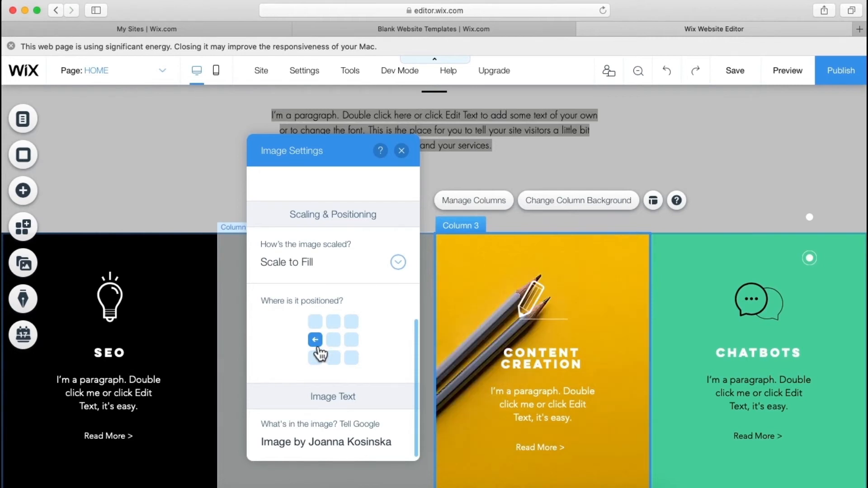
mouse_move(414, 357)
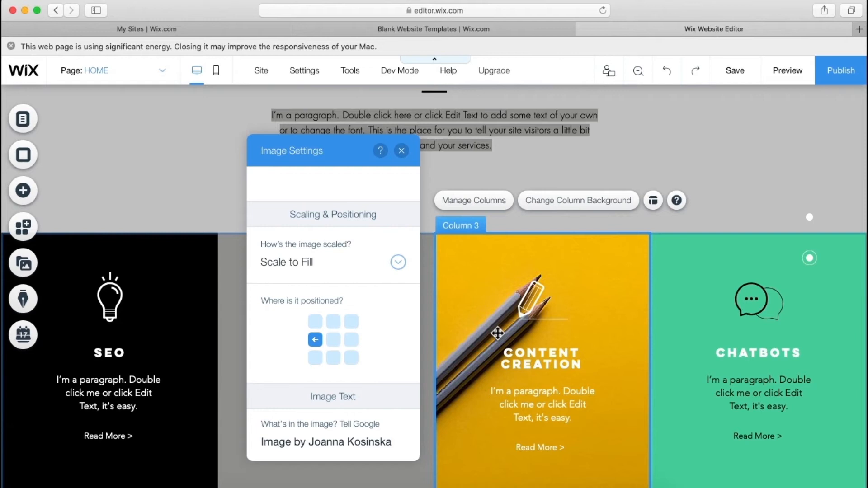
mouse_move(511, 247)
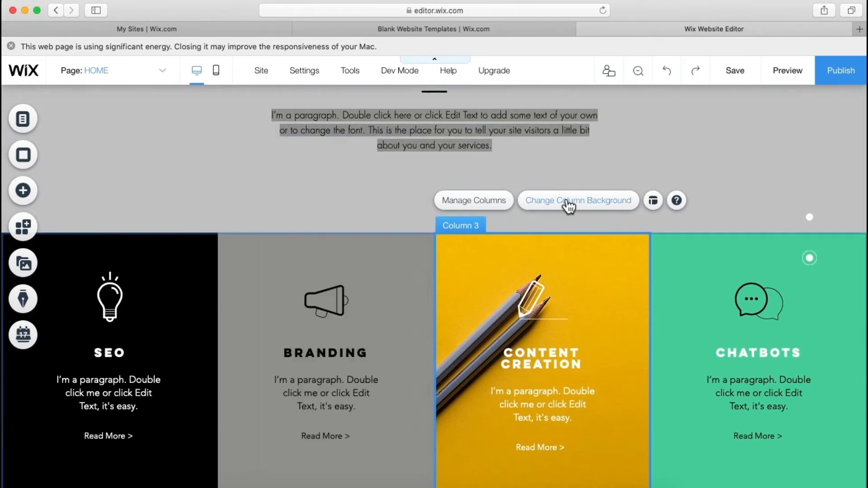
Step: Lower the pencils photo's brightness in Photo Studio, save, and keep it aligned middle-left
click(577, 200)
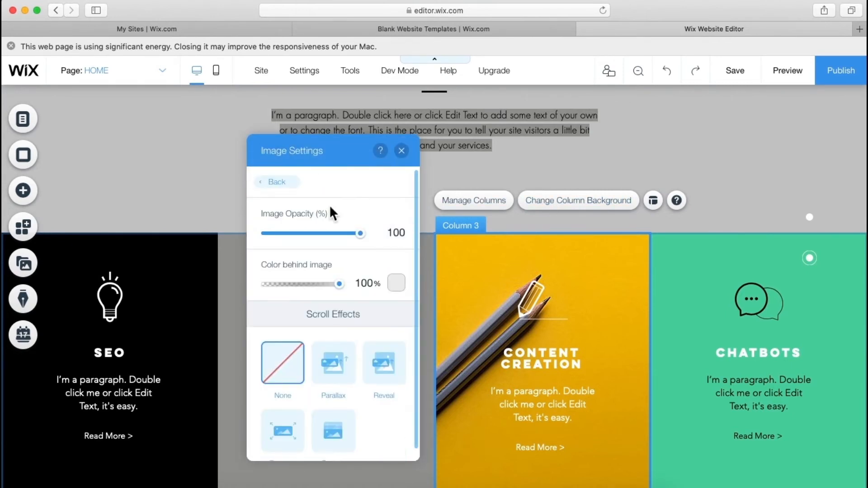
click(276, 182)
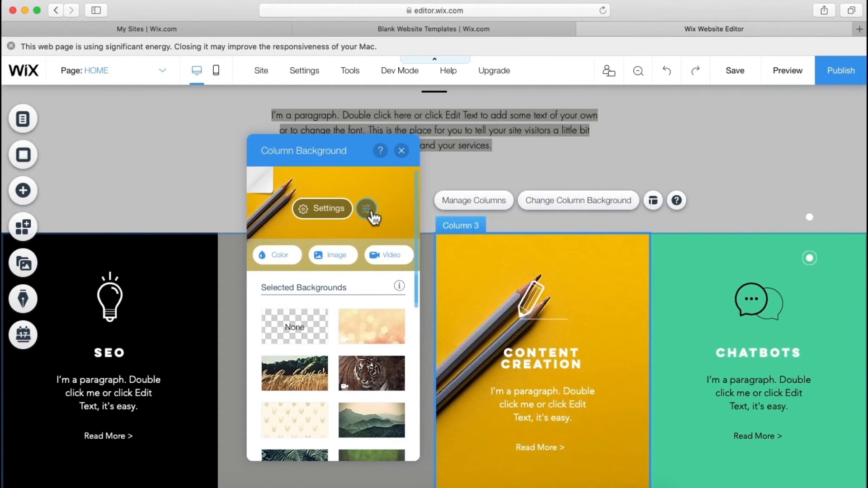
click(368, 208)
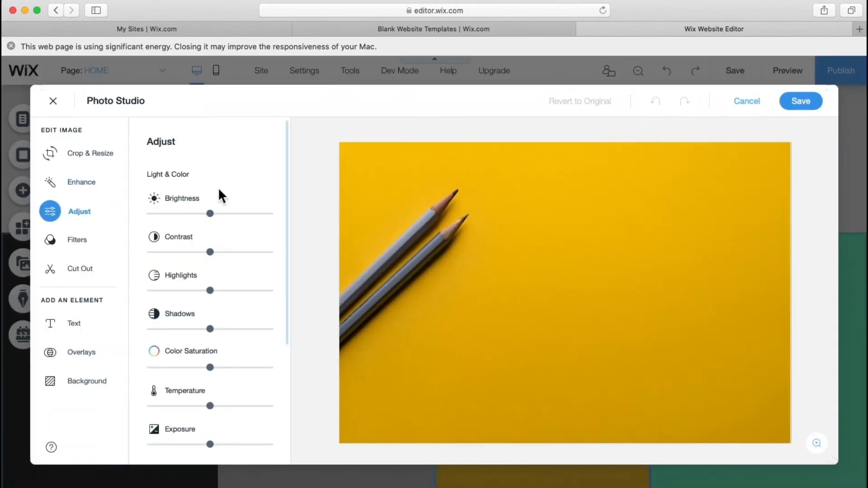
click(800, 101)
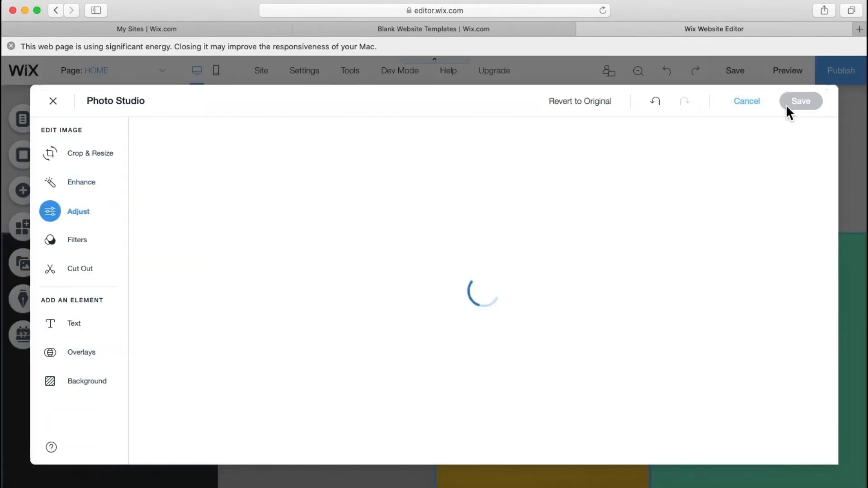
click(801, 101)
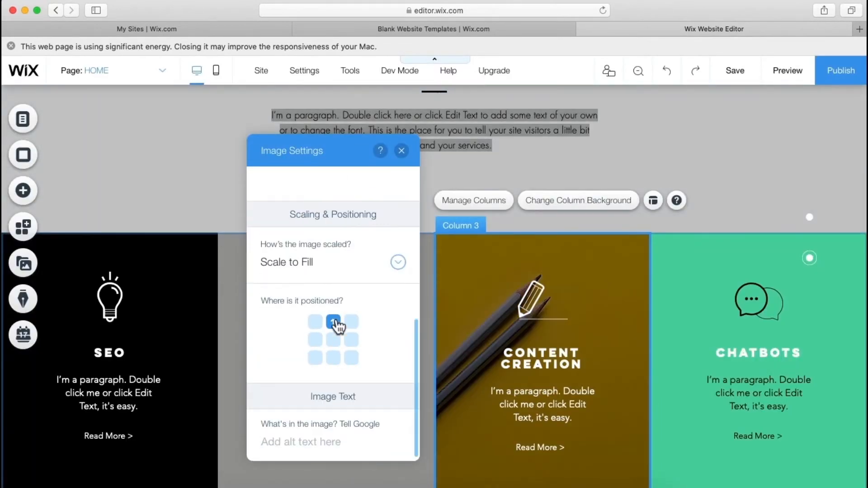
click(351, 340)
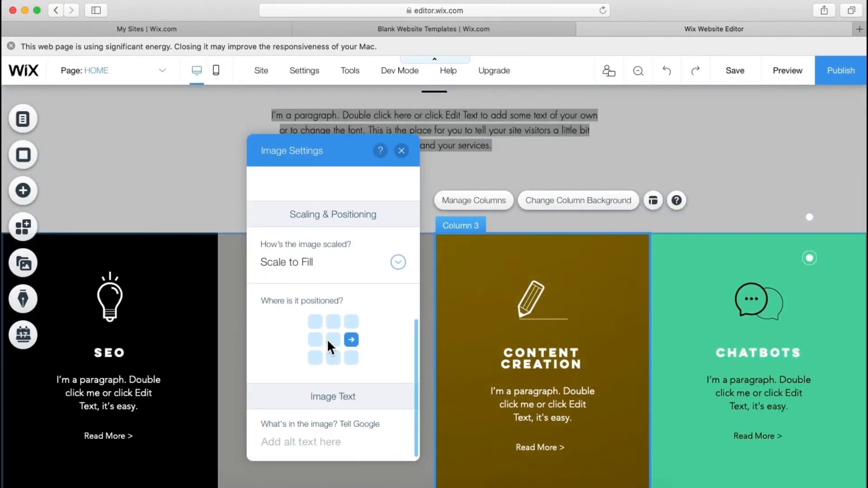
click(315, 340)
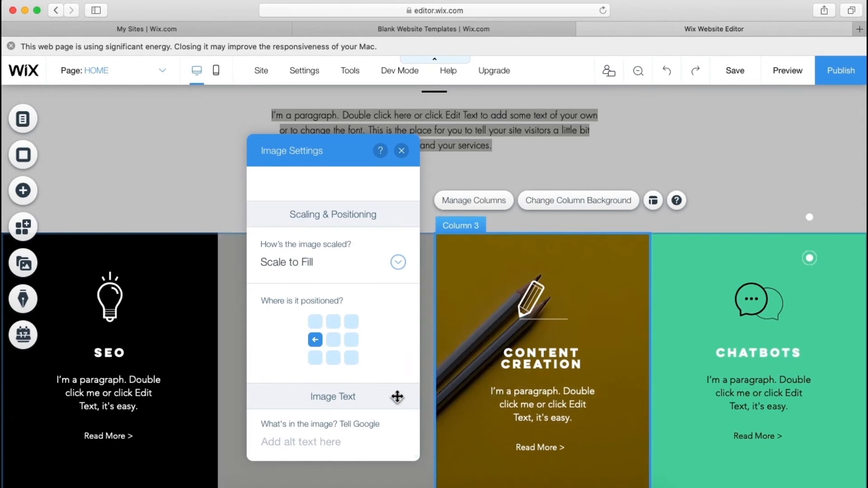
mouse_move(376, 365)
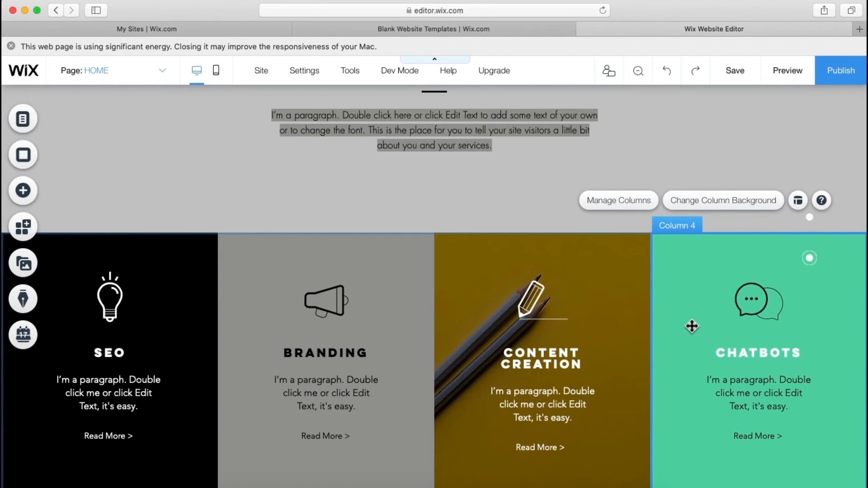
Step: Give the Chatbots column a grey background colour
click(722, 200)
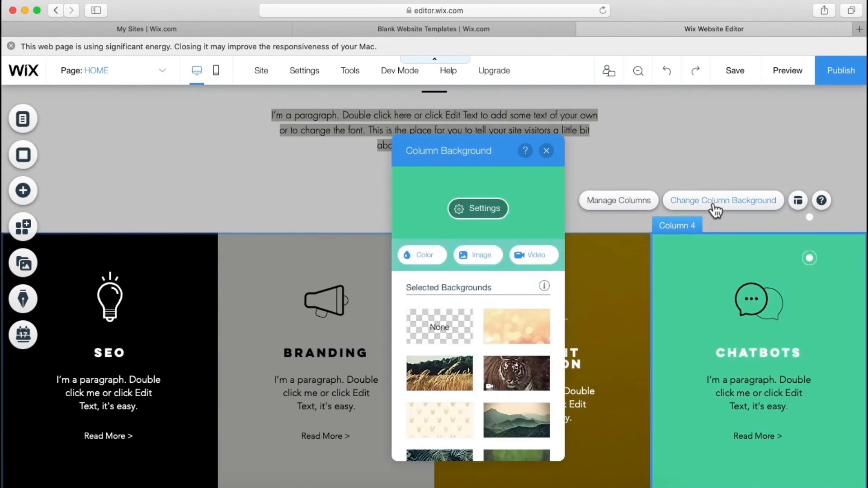
click(422, 255)
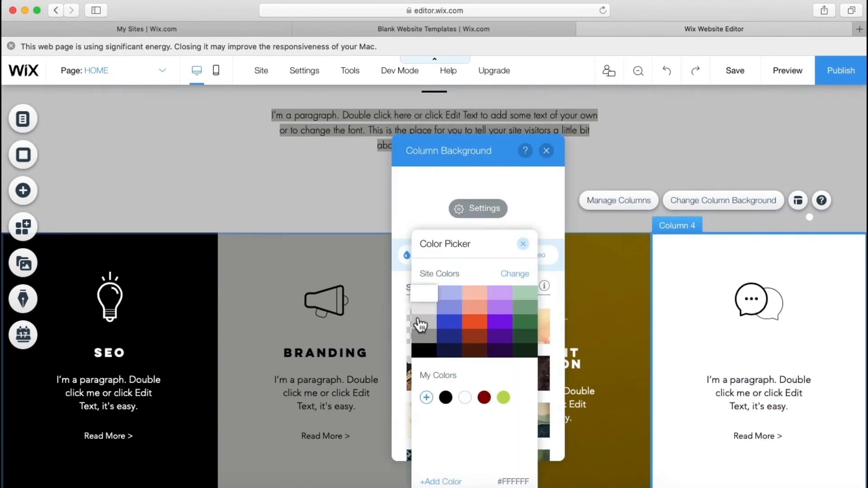
click(424, 308)
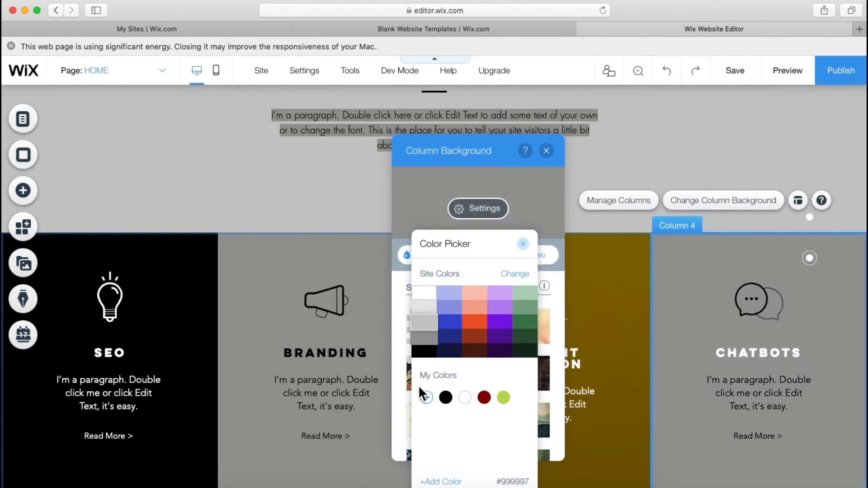
Step: Add dark grey 3D3D3D to My Colors, cancelling the extra colour picker
click(440, 481)
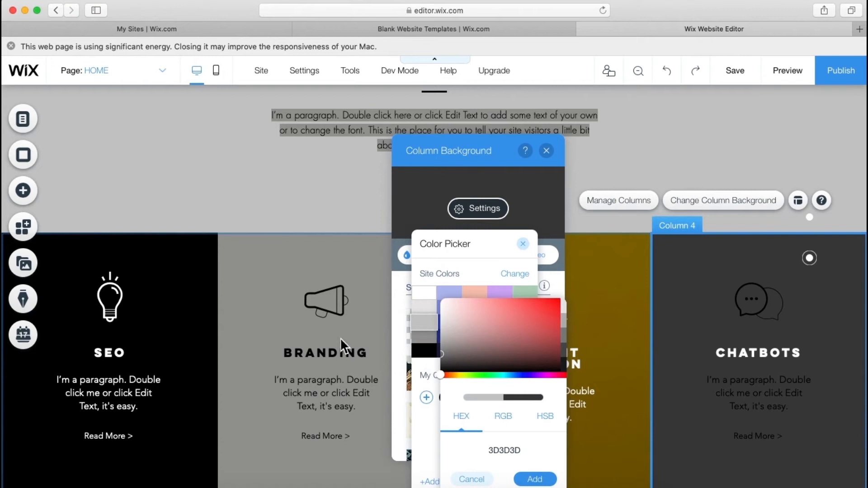
mouse_move(533, 479)
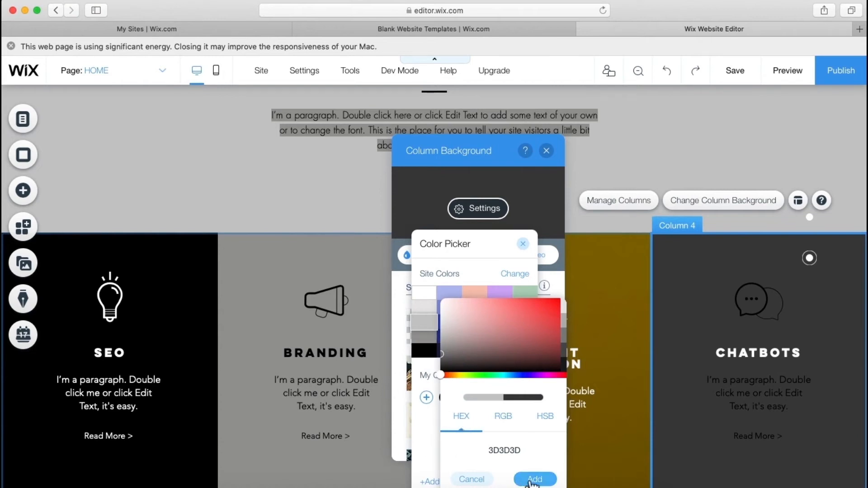
click(534, 479)
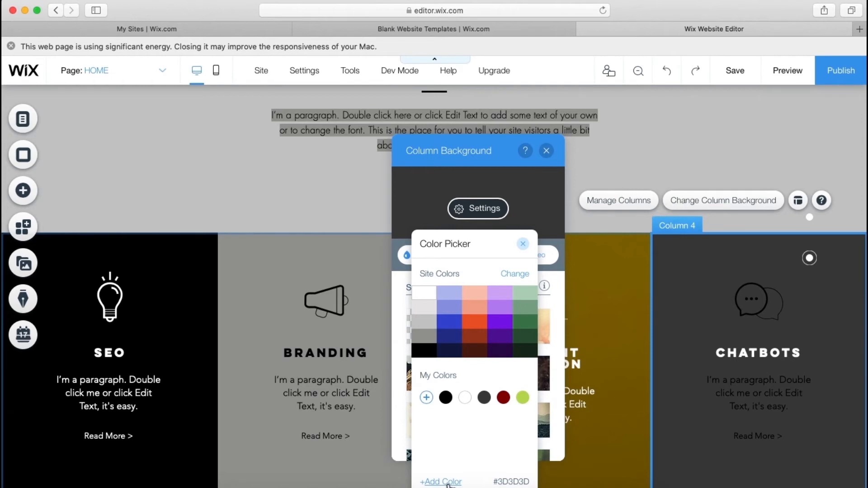
click(440, 482)
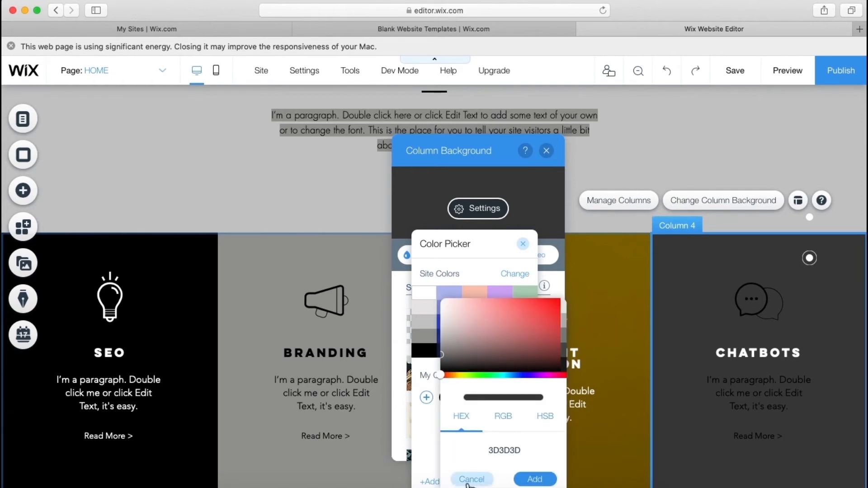
click(472, 479)
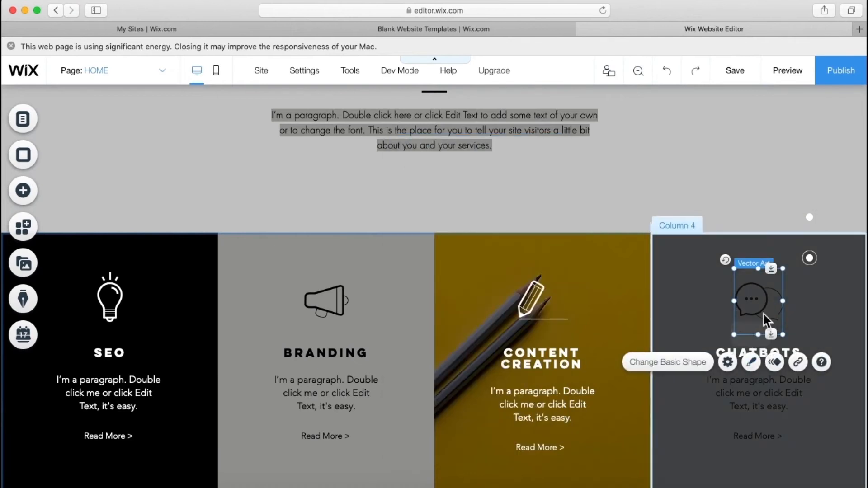
Step: Set the Chatbots column's speech-bubble icon fill colour to white
click(751, 363)
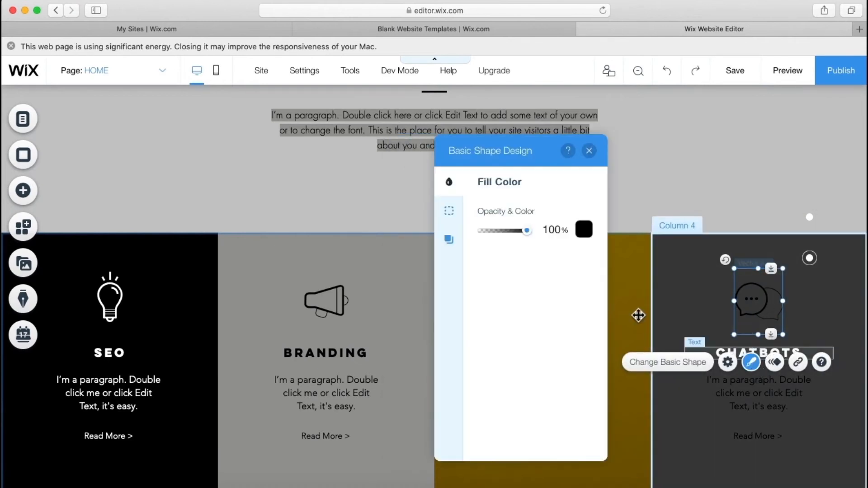
click(583, 229)
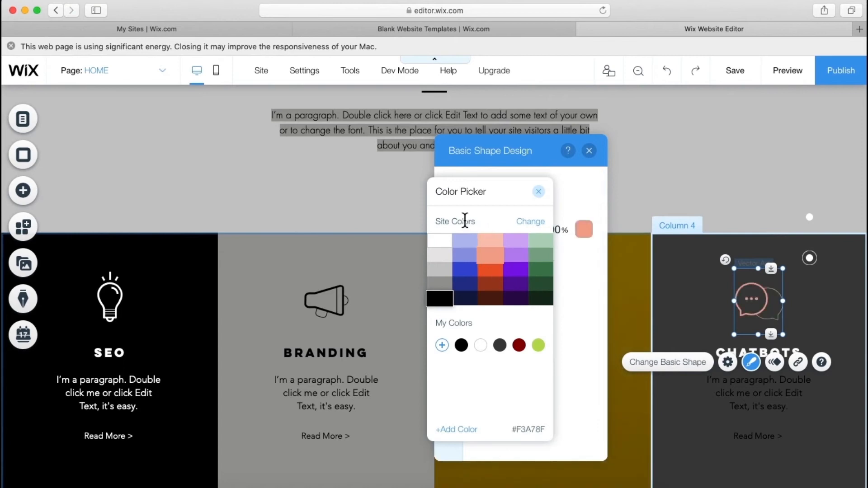
click(439, 239)
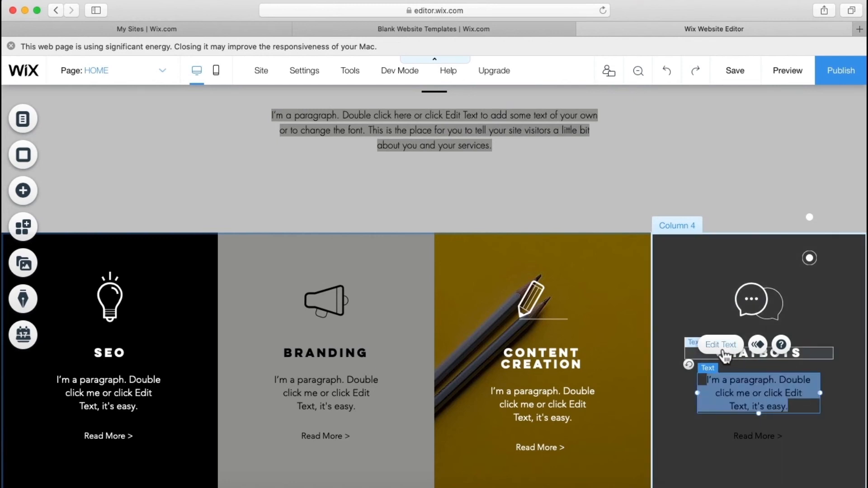
click(636, 343)
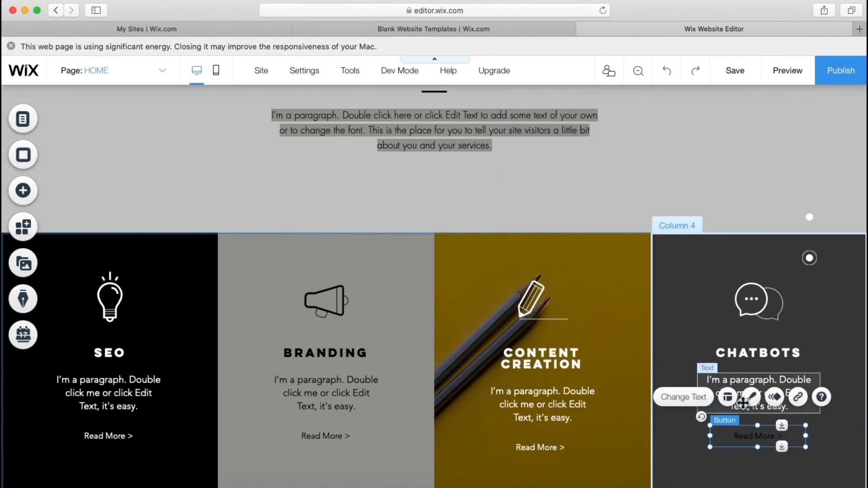
Step: Change the Read More button's text colour to white in Customize Design
click(751, 397)
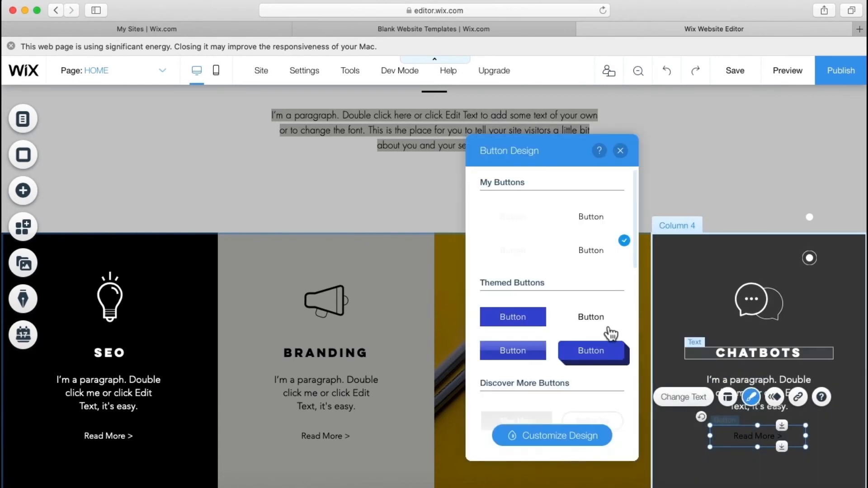
click(550, 435)
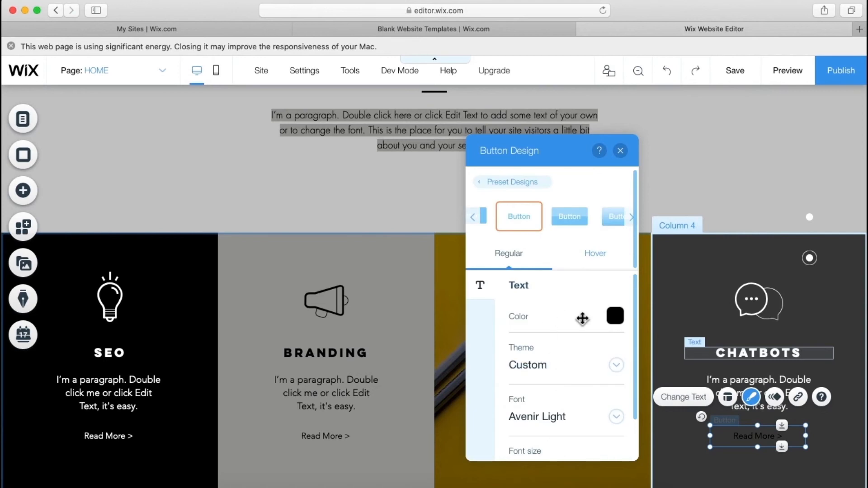
click(614, 316)
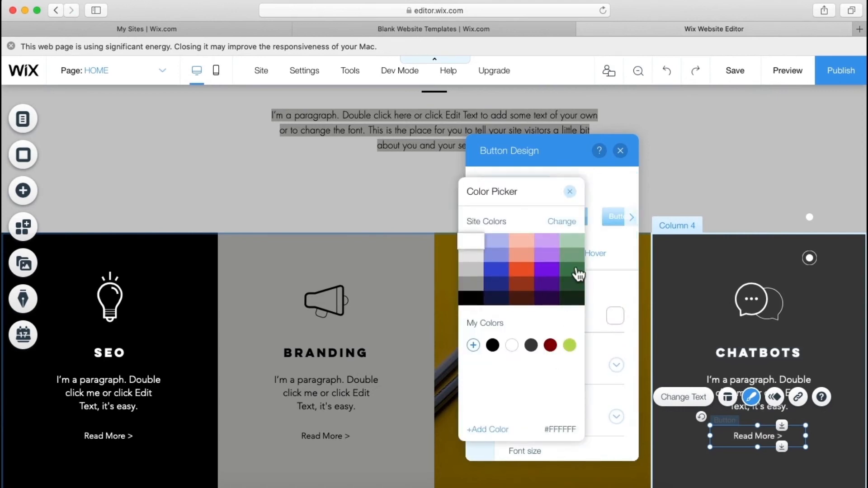
click(569, 191)
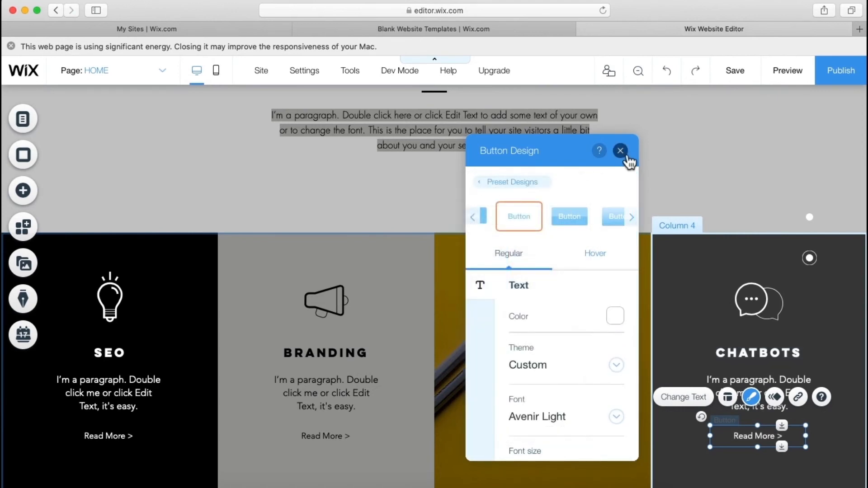
click(620, 150)
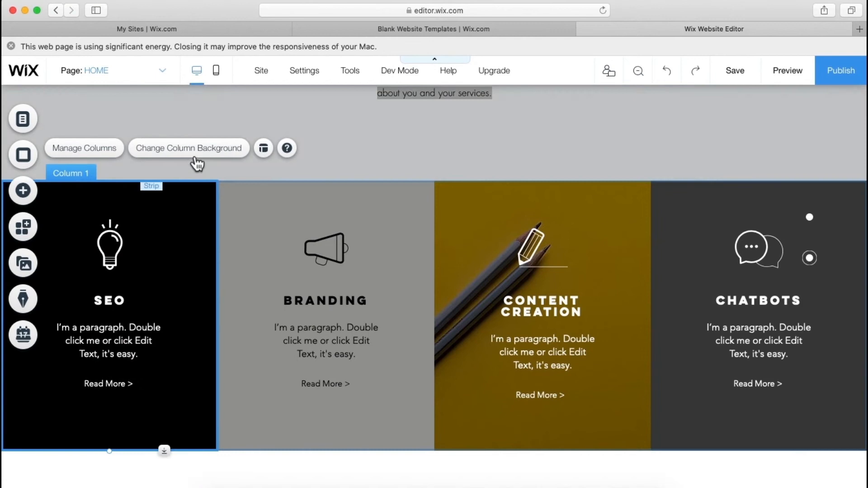
Step: Set the SEO column background to the Unsplash 'phone' photo of a phone above a hand
click(187, 148)
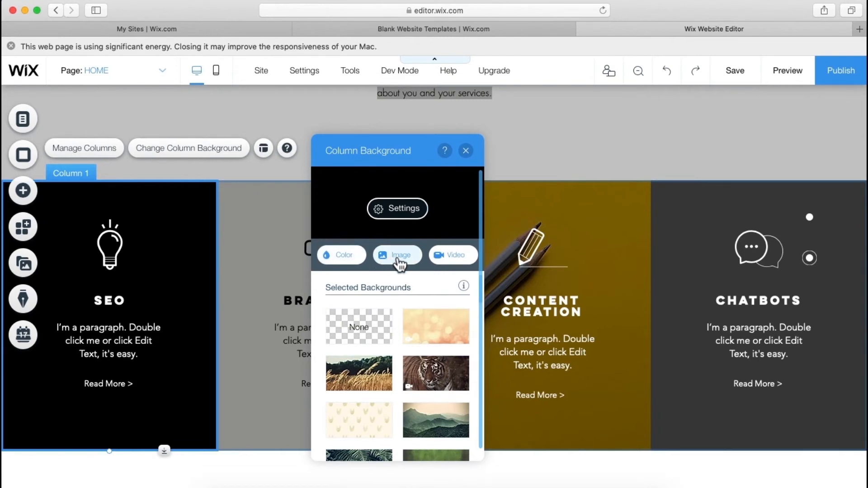
click(397, 254)
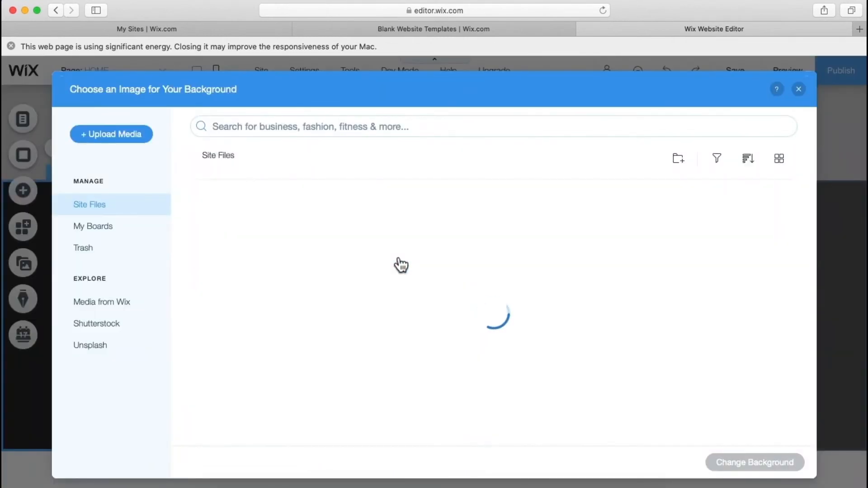
click(89, 345)
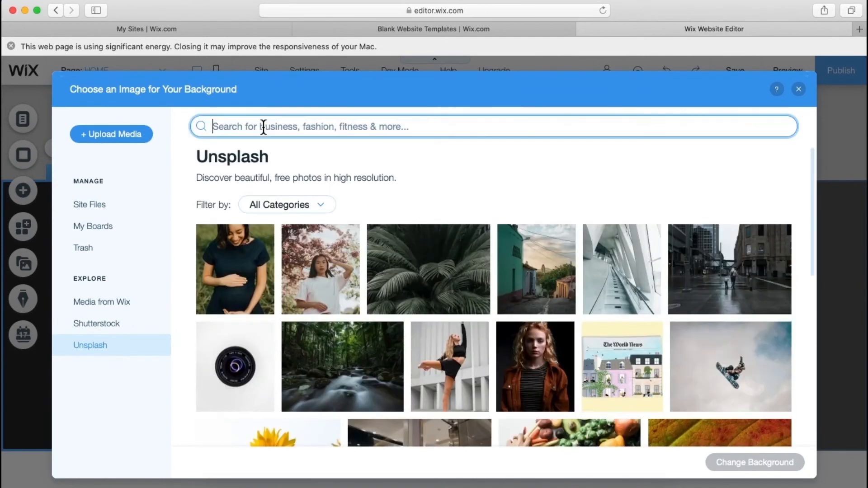
text(phon)
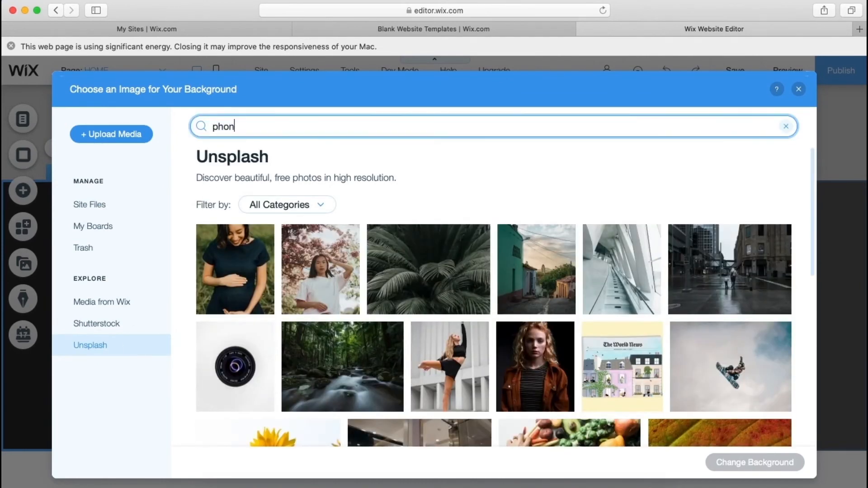
text(e)
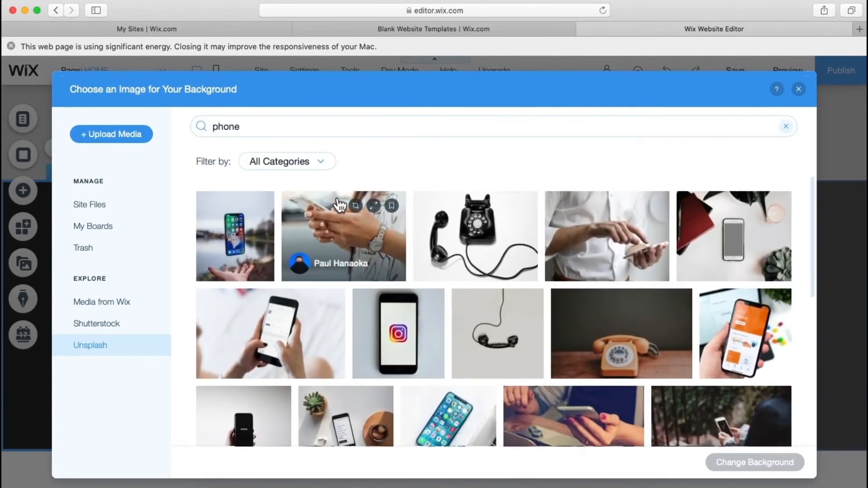
mouse_move(235, 244)
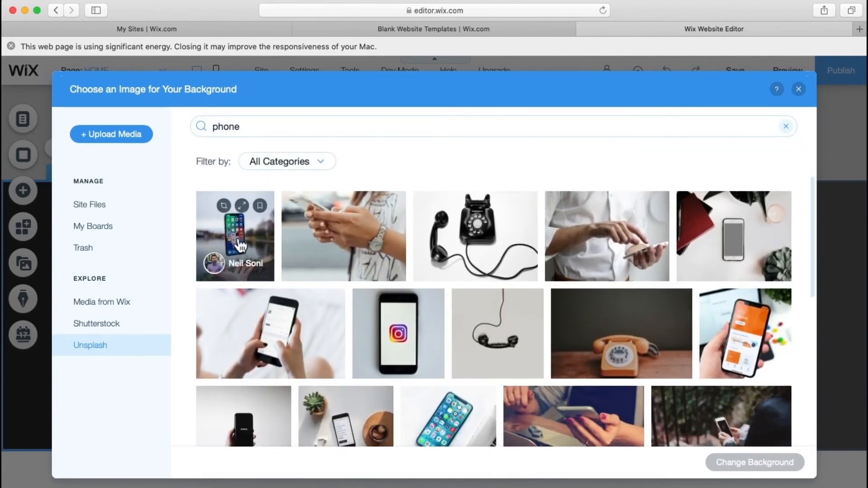
click(235, 237)
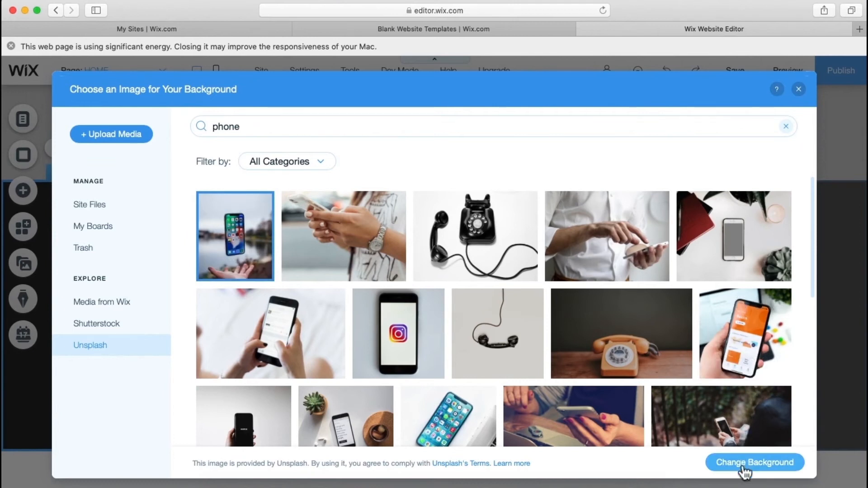
click(755, 462)
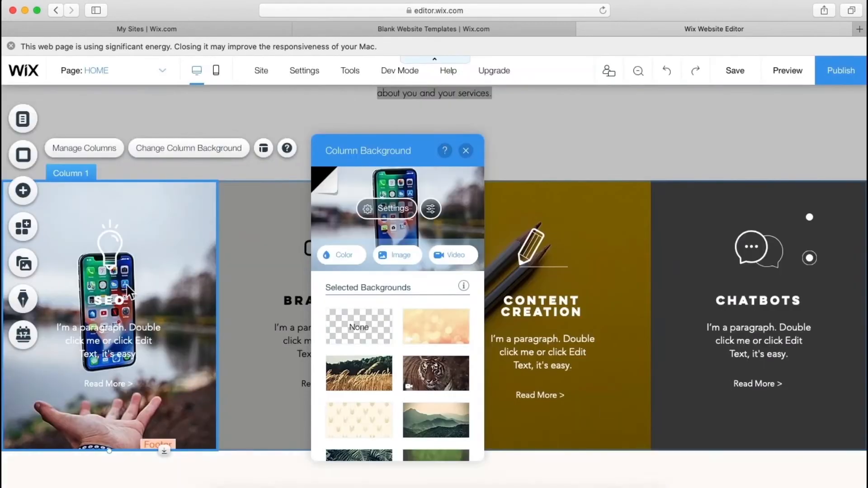
mouse_move(431, 209)
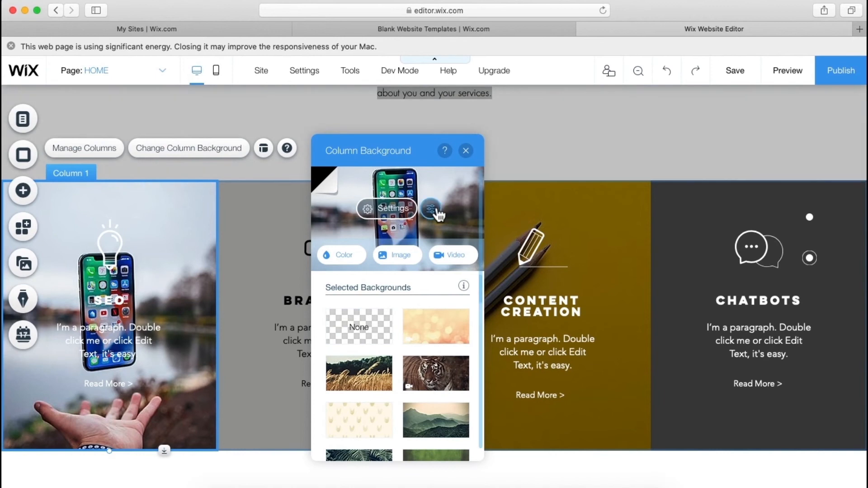
Step: Lower the brightness of the SEO column's phone photo in Photo Studio and save
click(434, 210)
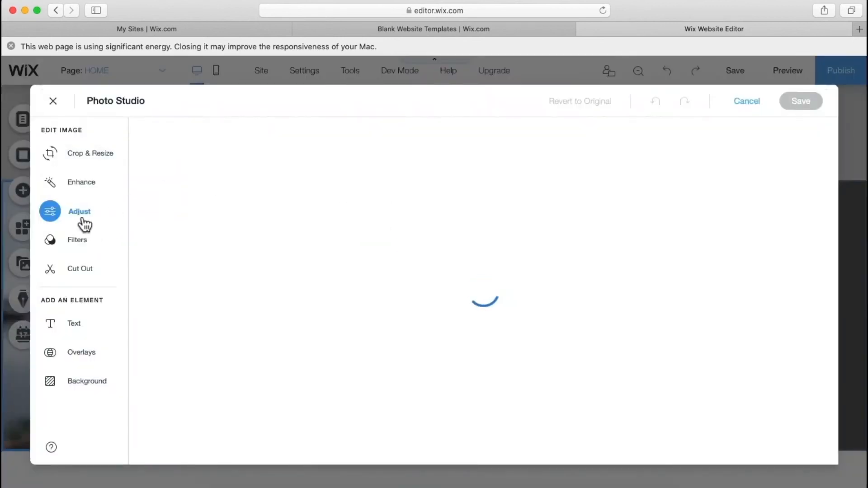
click(79, 212)
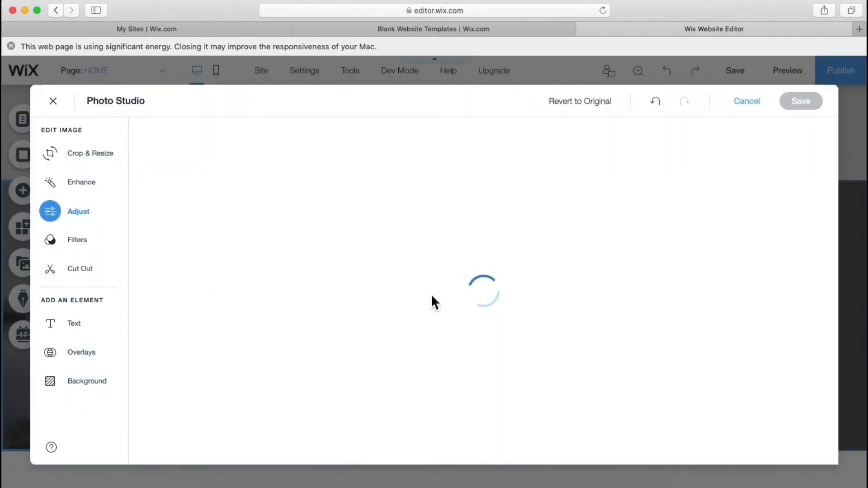
click(52, 101)
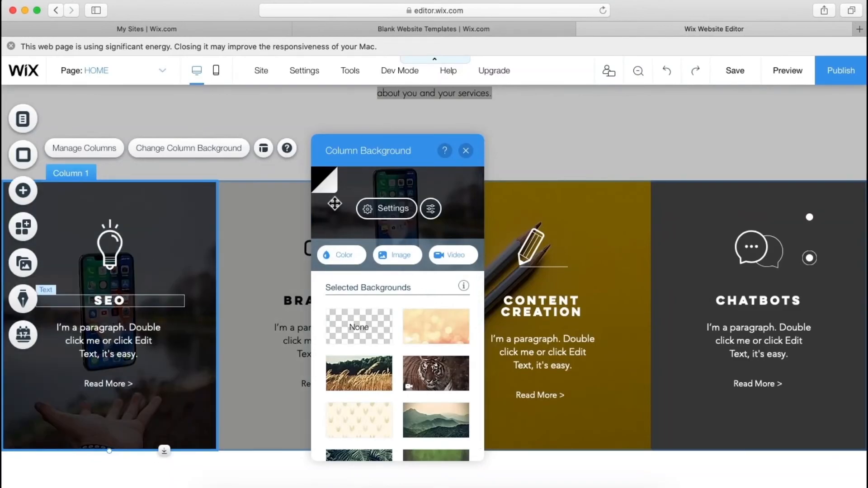
Step: Close background settings, review every section in Zoom Out & Reorder, then exit to the hero
click(466, 150)
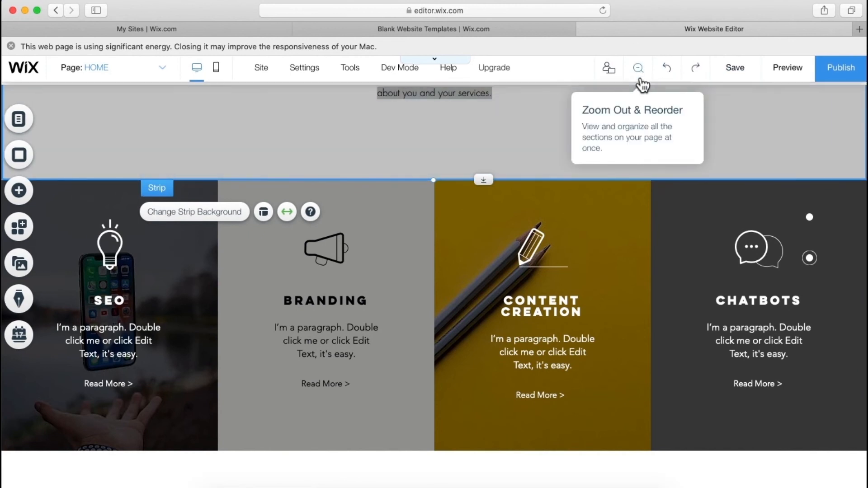
click(637, 67)
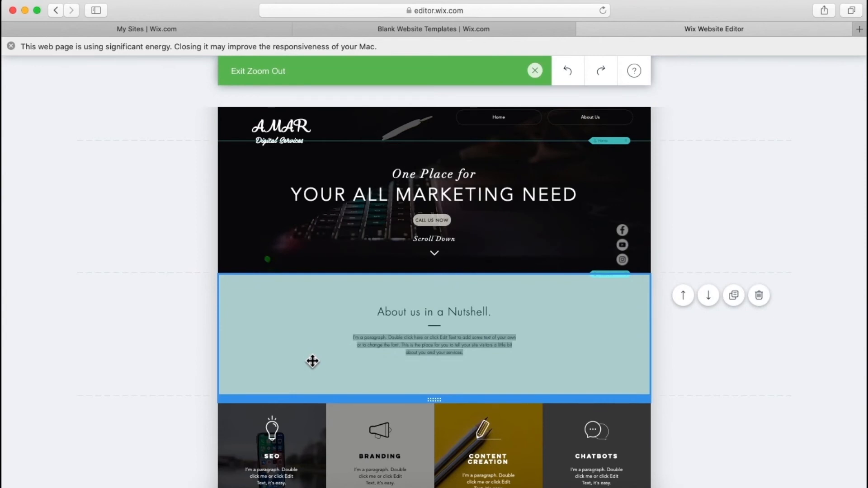
scroll(down, 3)
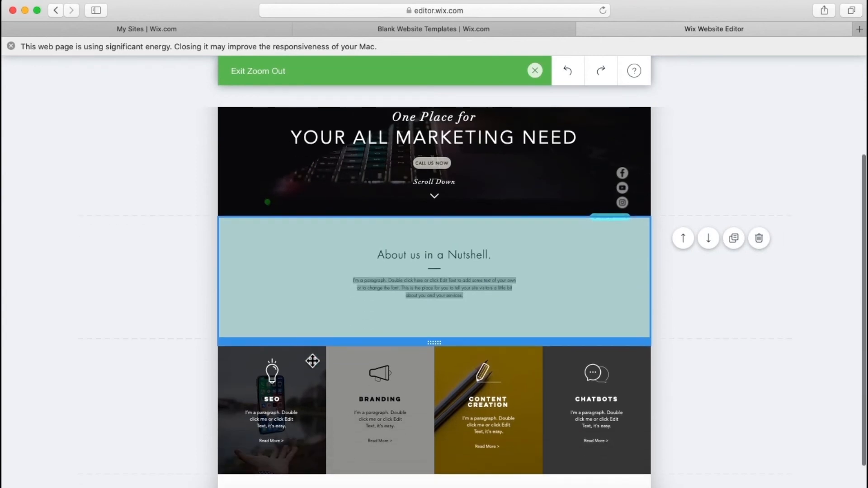
scroll(up, 3)
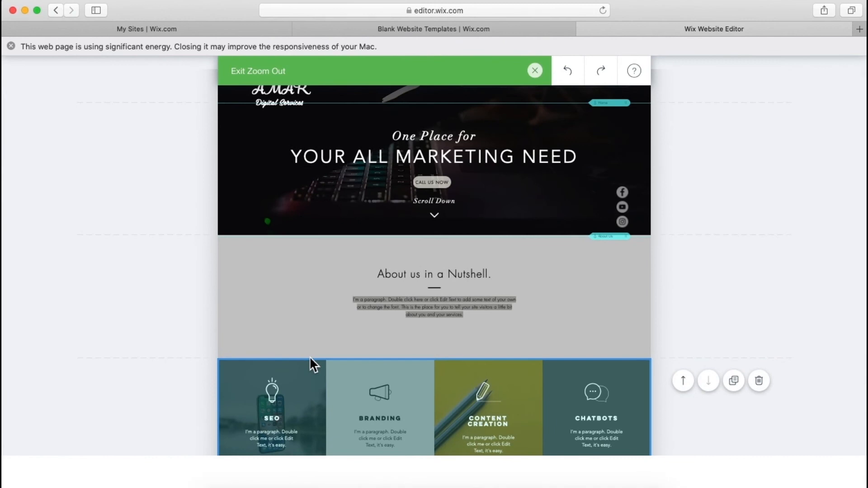
mouse_move(248, 342)
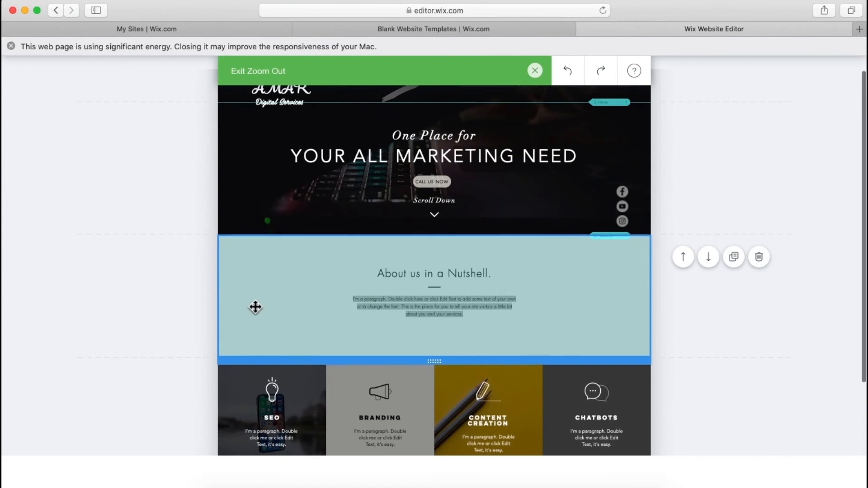
scroll(down, 3)
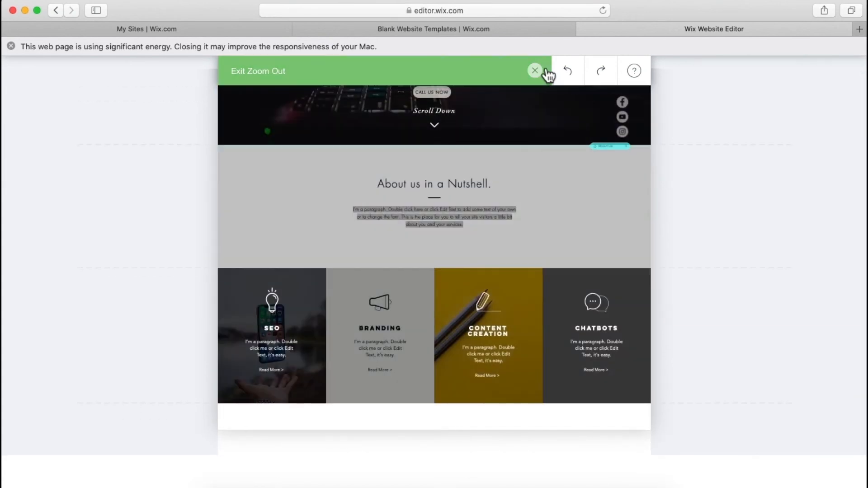
click(535, 71)
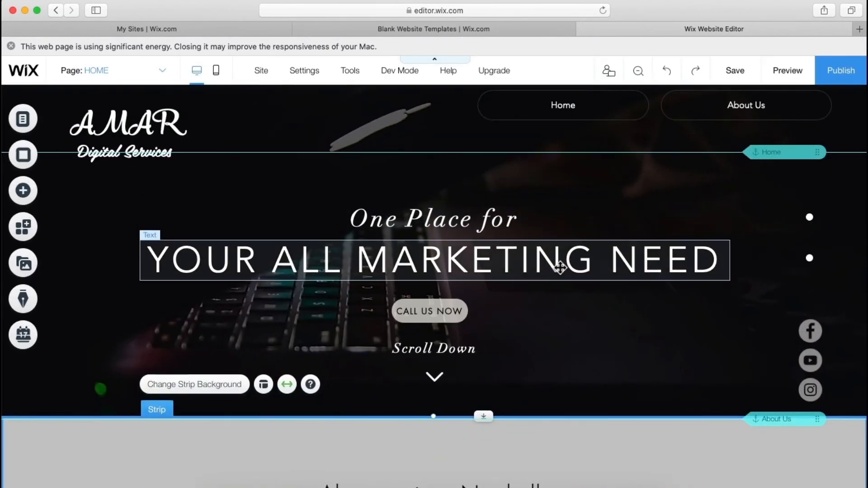
scroll(down, 3)
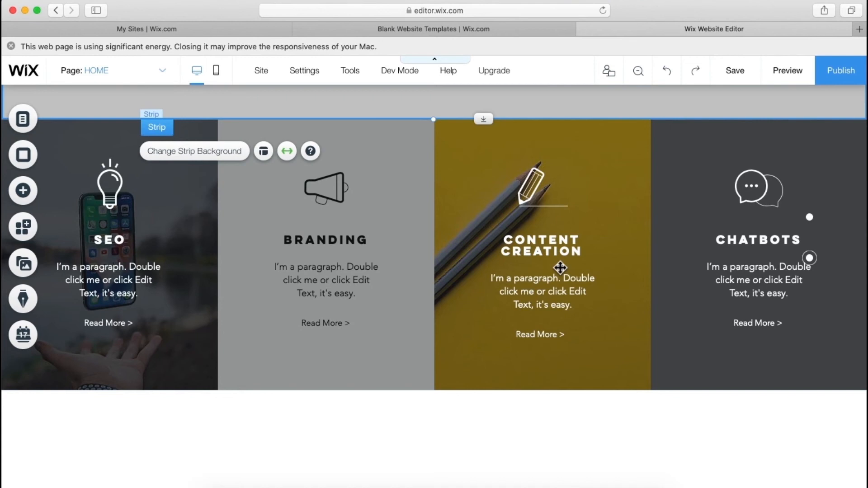
scroll(up, 3)
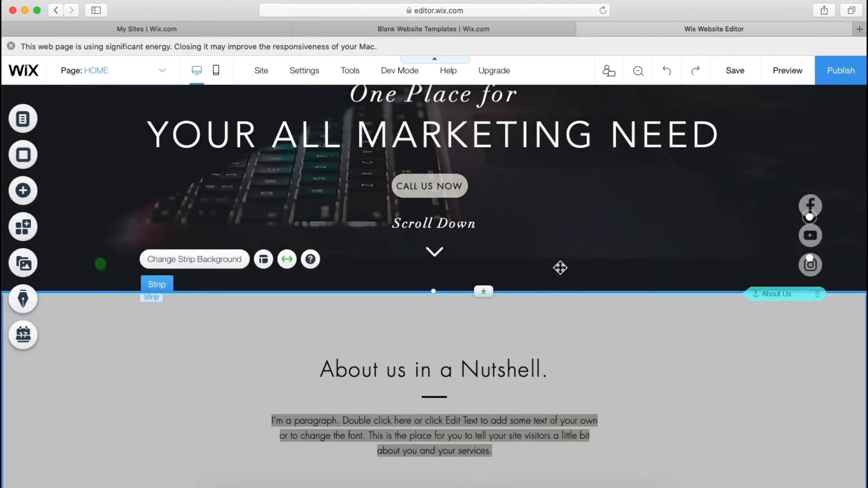
scroll(up, 3)
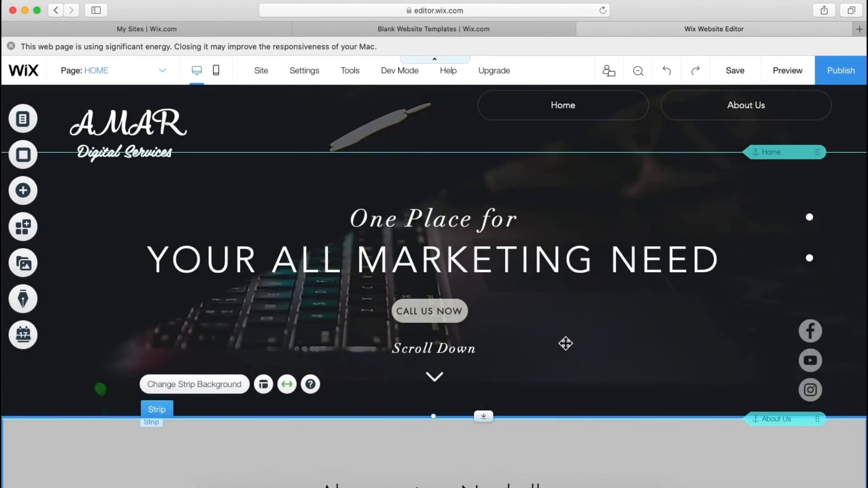
scroll(down, 3)
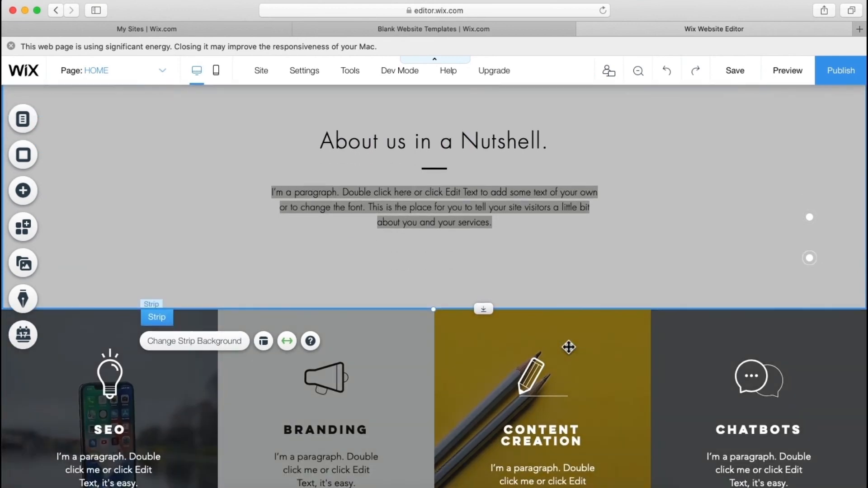
mouse_move(22, 190)
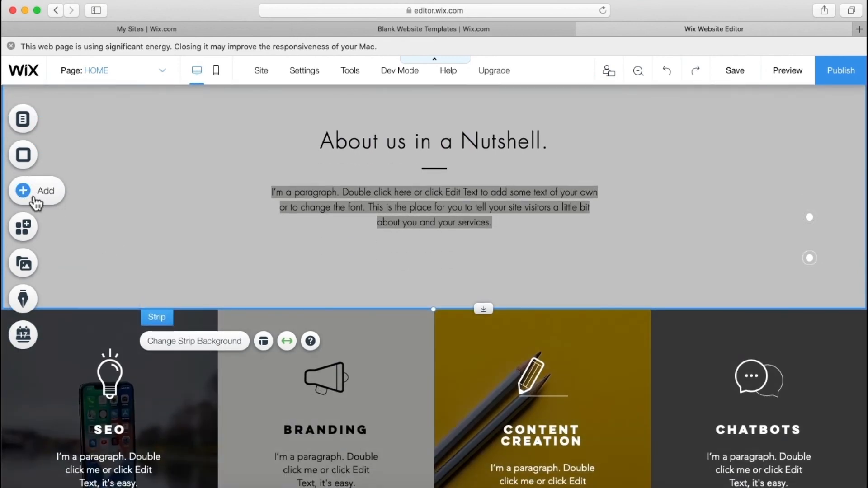
Step: Drag an Anchor from Add > Menu > Anchors onto the services strip's top edge
click(36, 190)
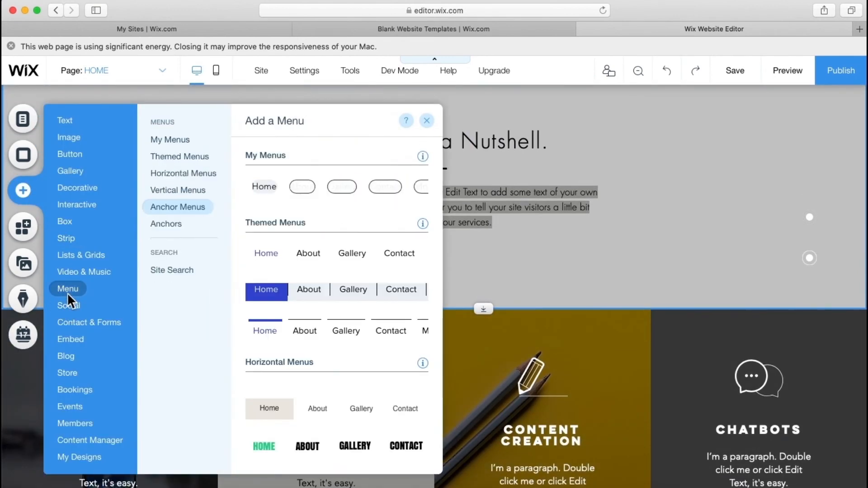
click(81, 255)
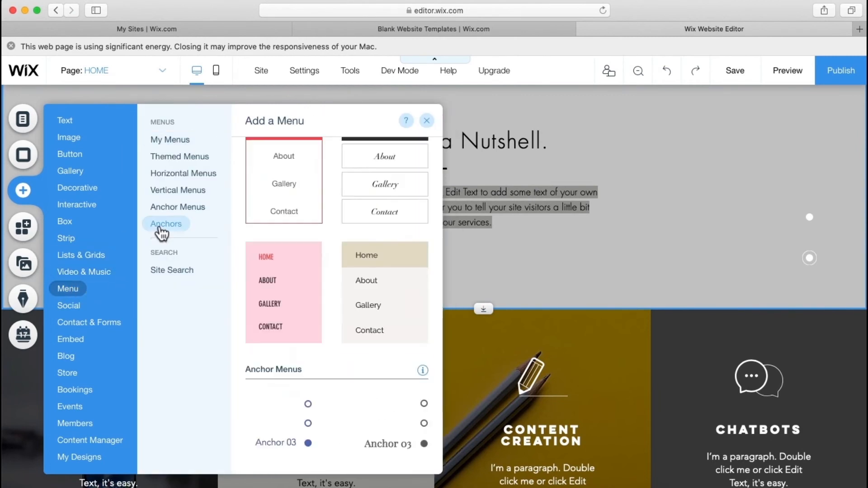
scroll(down, 3)
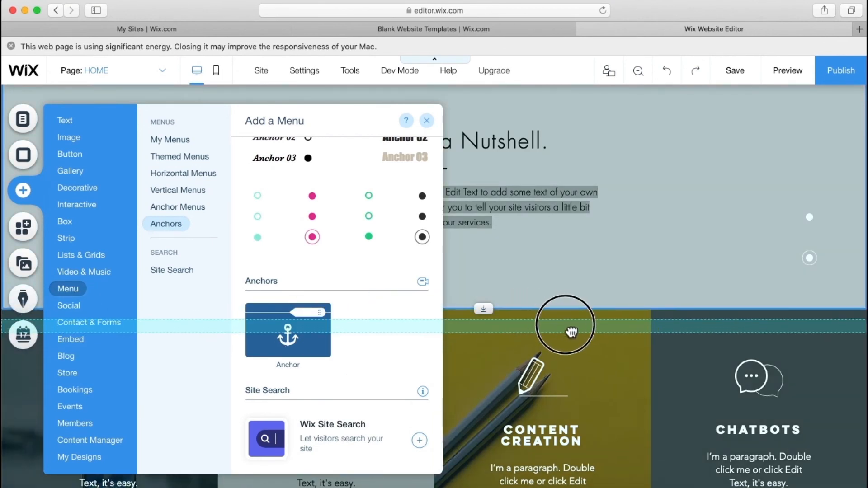
click(287, 332)
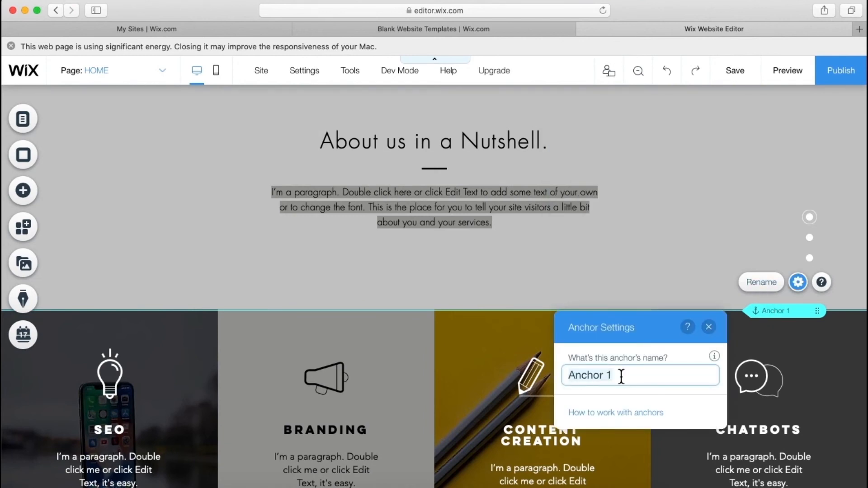
Step: Rename the anchor from 'Anchor 1' to 'Services' and close Anchor Settings
text(S)
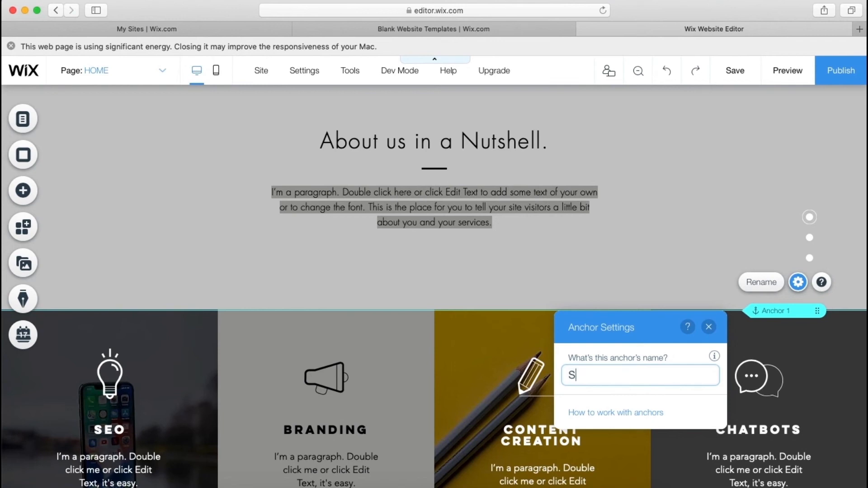
text(ervices)
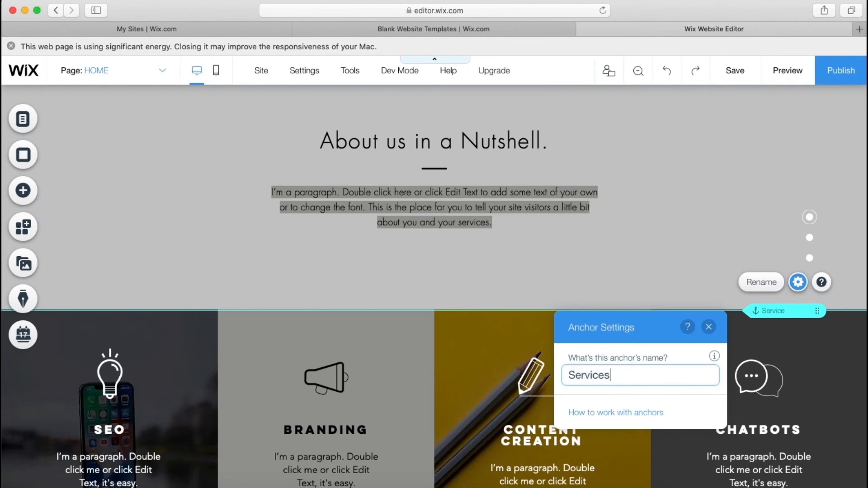
text(s)
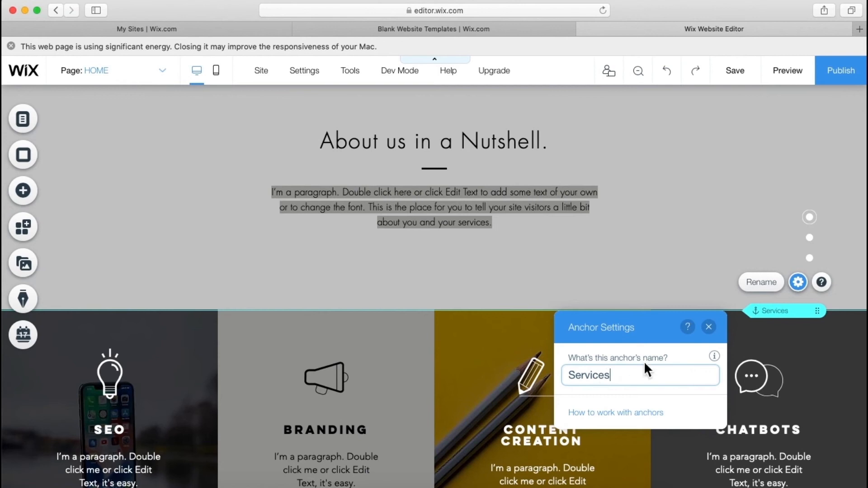
click(708, 326)
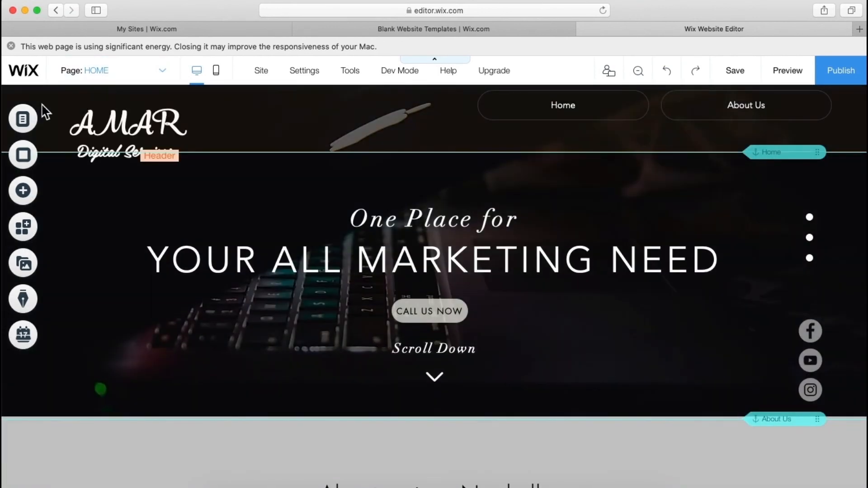
Step: Add a site menu link to the Services anchor, name it 'Services', and close the panel
click(162, 71)
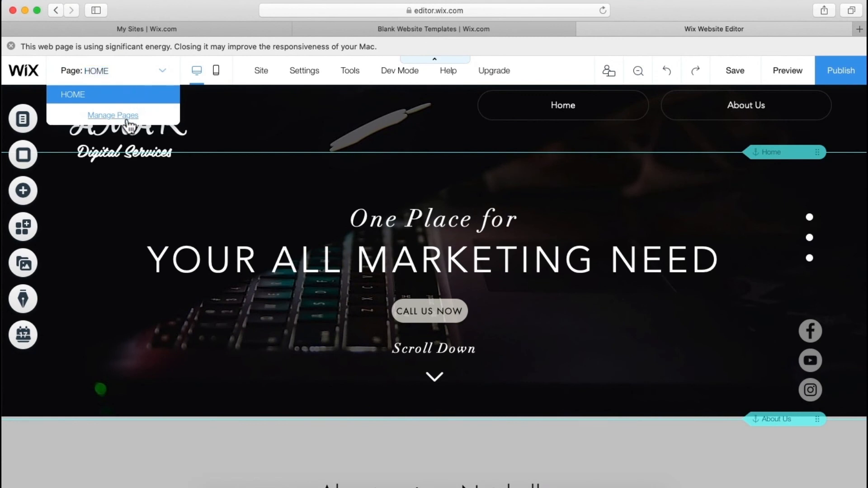
click(113, 115)
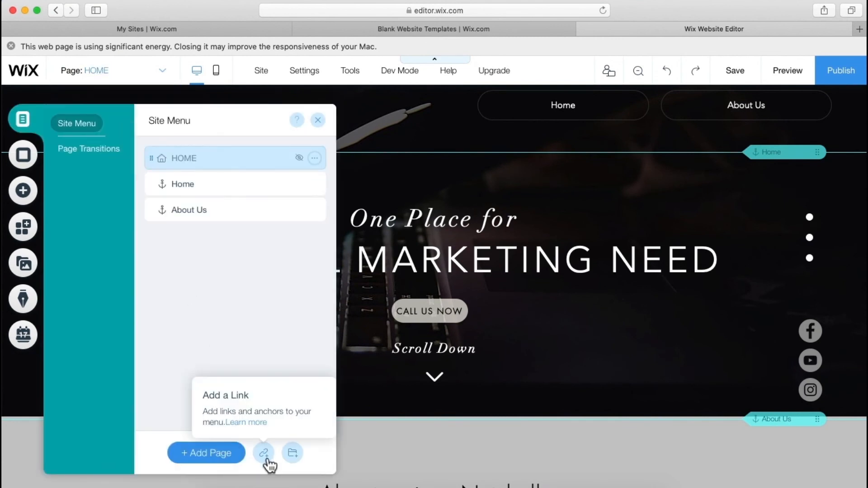
click(264, 453)
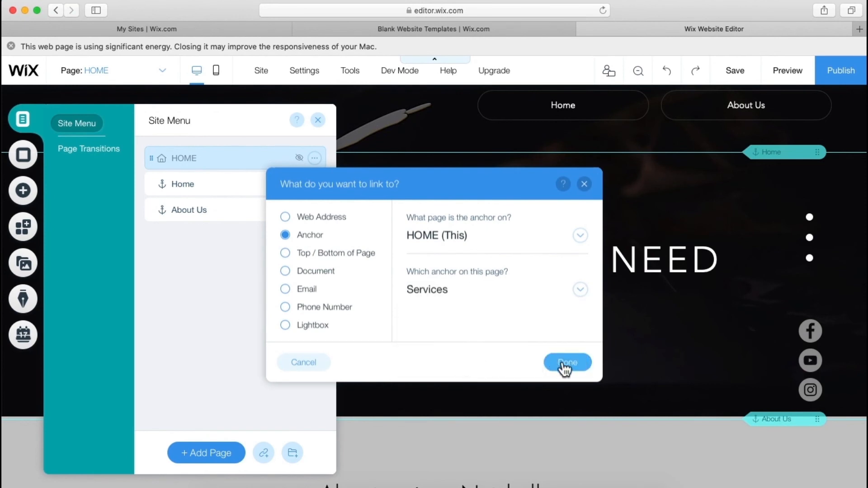
click(566, 363)
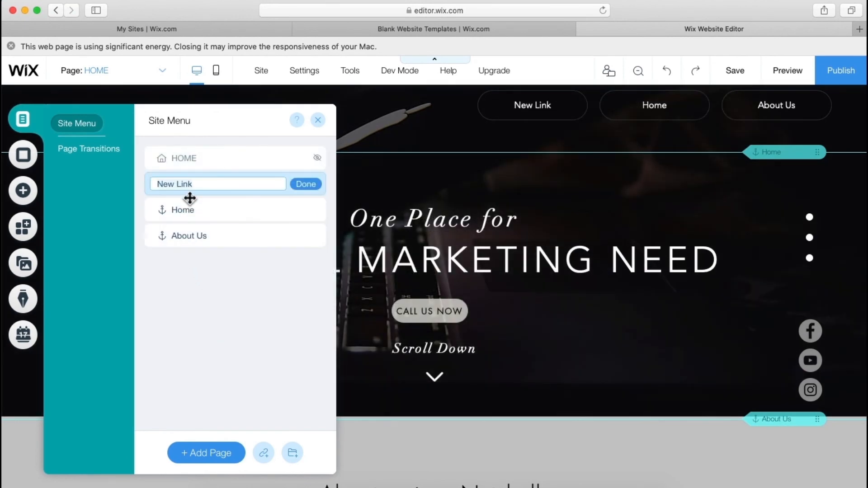
text(Ser)
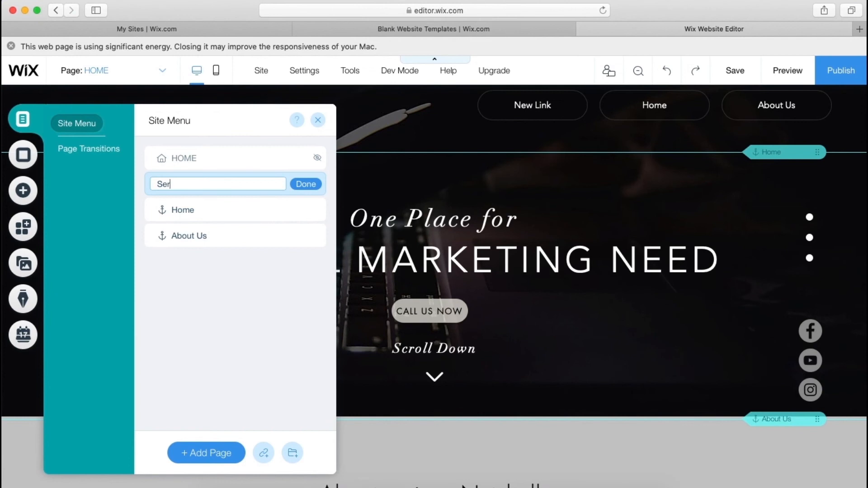
text(vices)
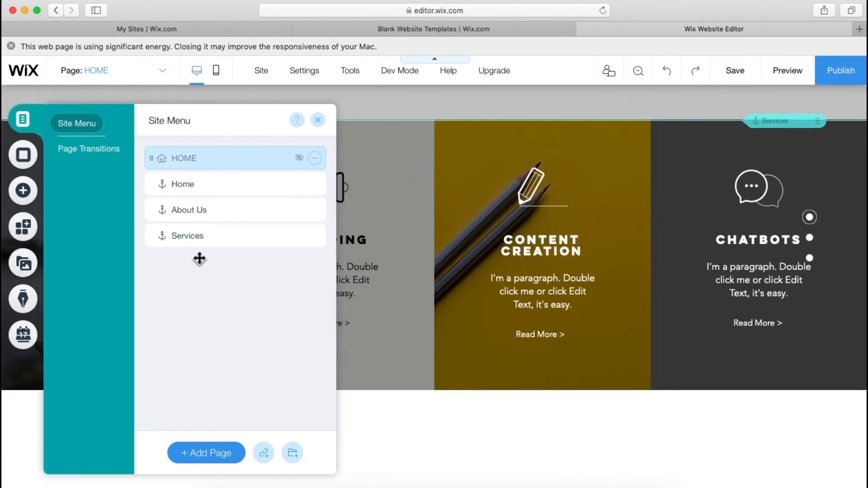
mouse_move(318, 120)
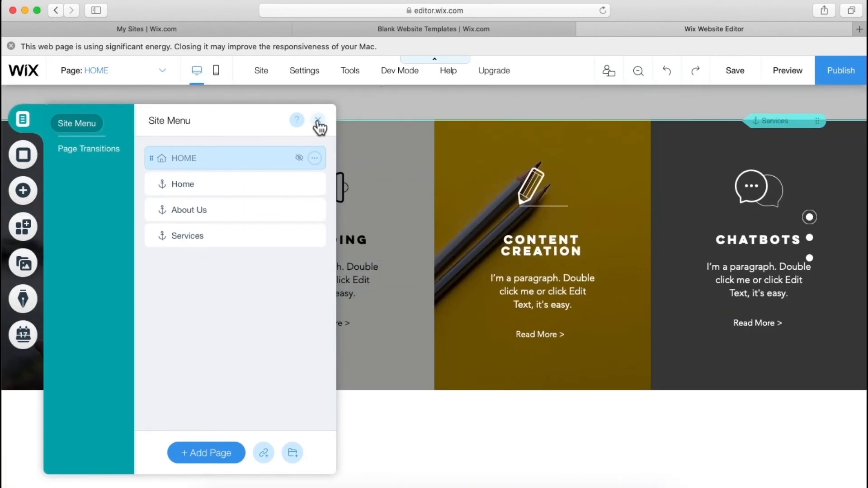
click(317, 120)
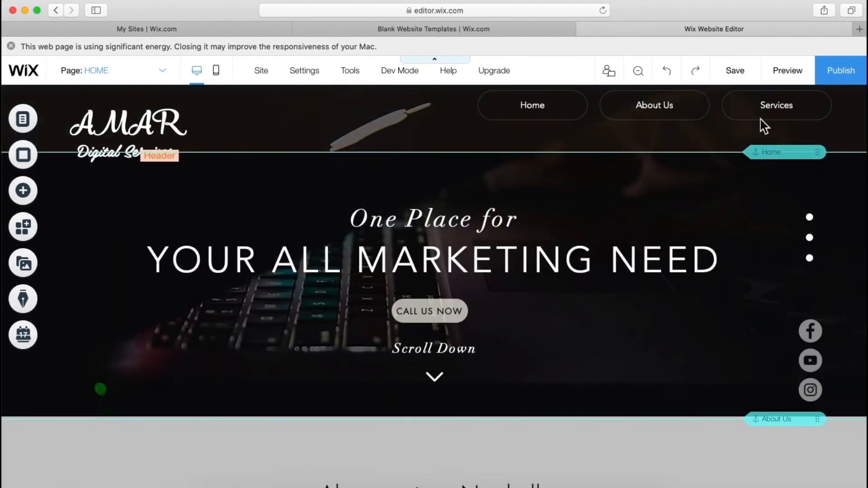
scroll(down, 3)
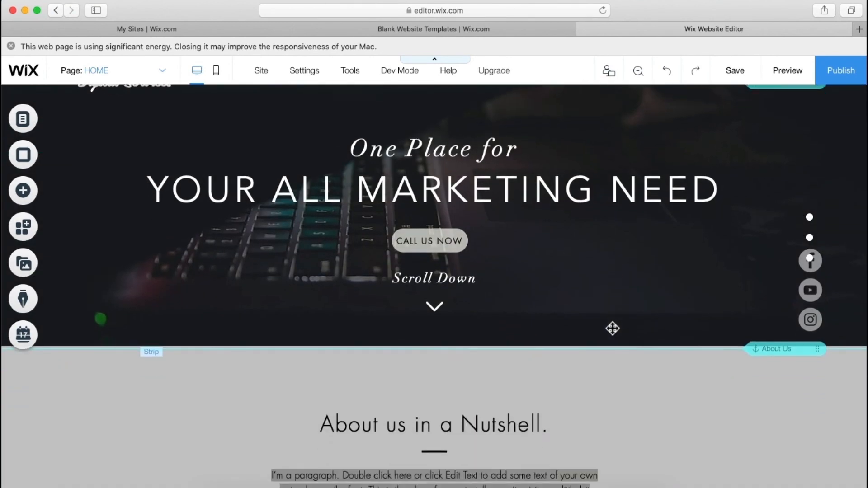
scroll(up, 3)
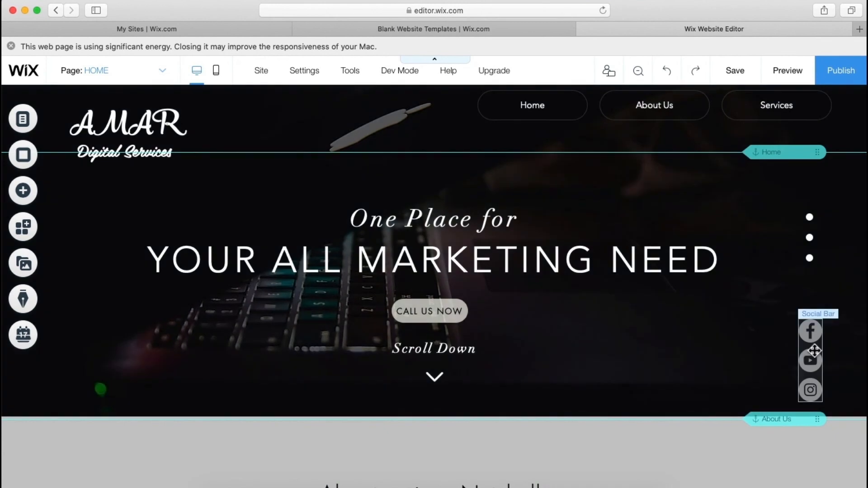
scroll(down, 3)
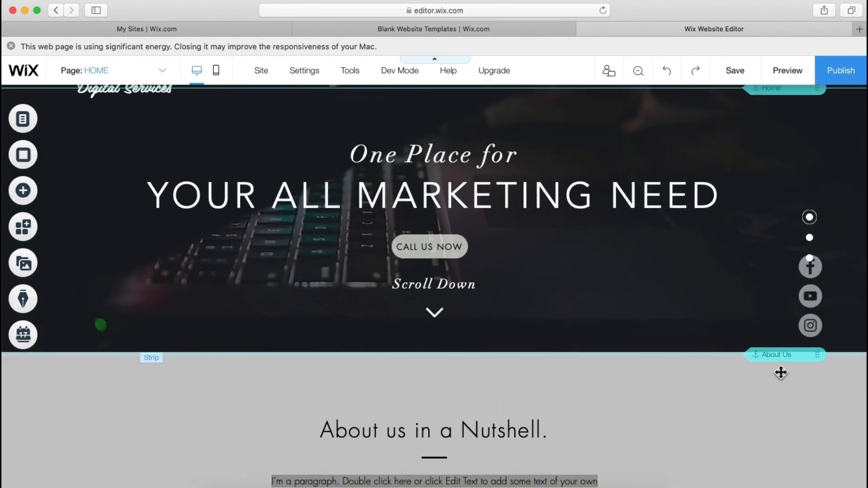
scroll(up, 3)
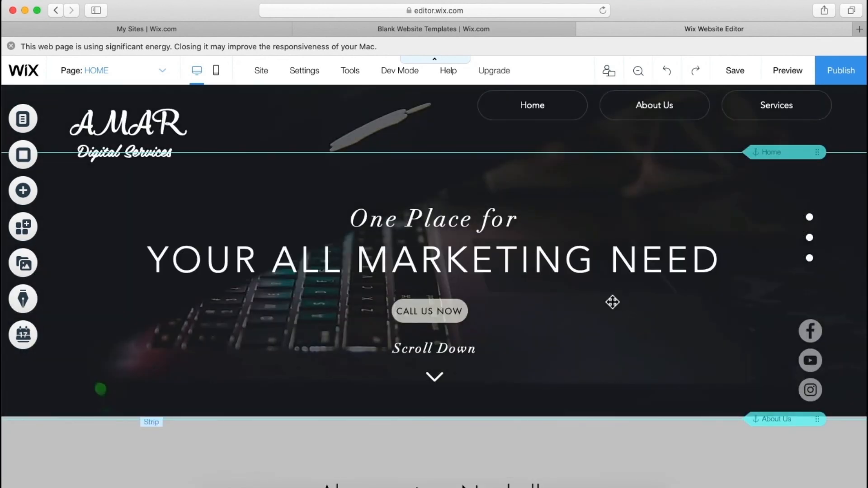
mouse_move(162, 333)
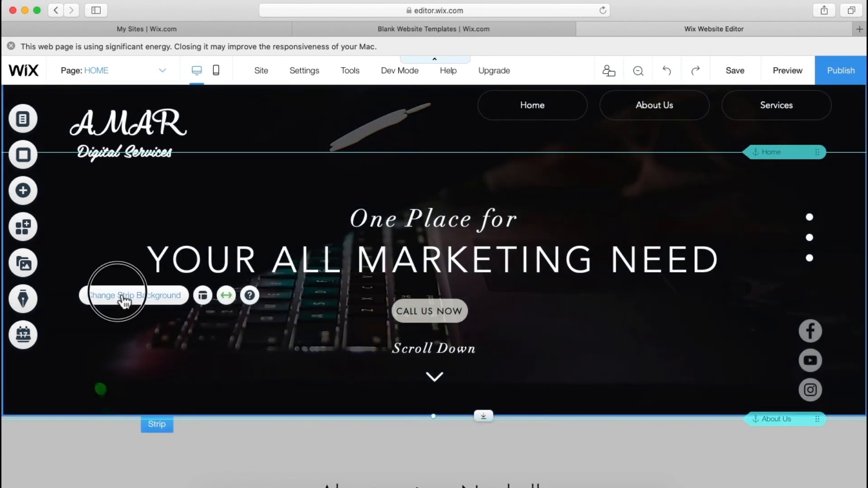
Step: Set the hero strip's keyboard background image scroll effect to Parallax
click(133, 295)
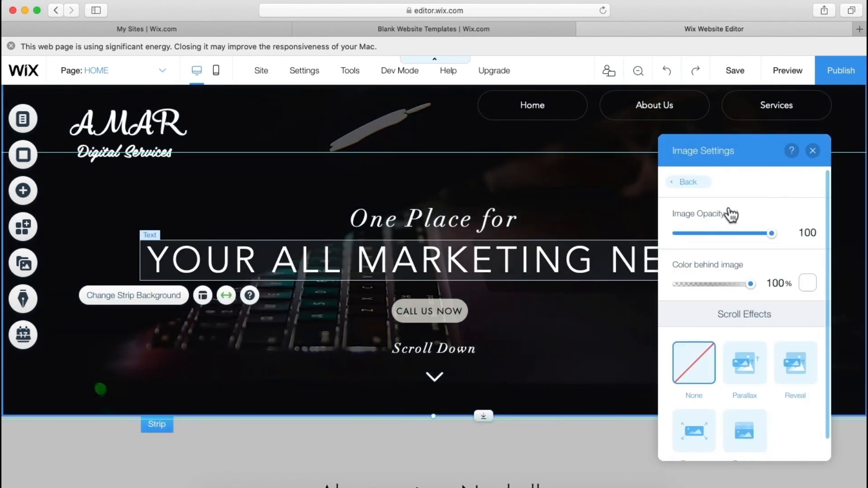
scroll(down, 3)
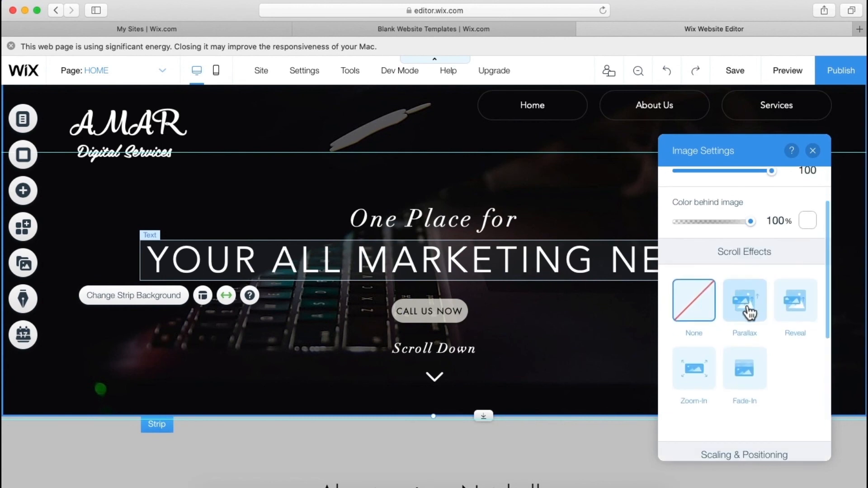
click(744, 301)
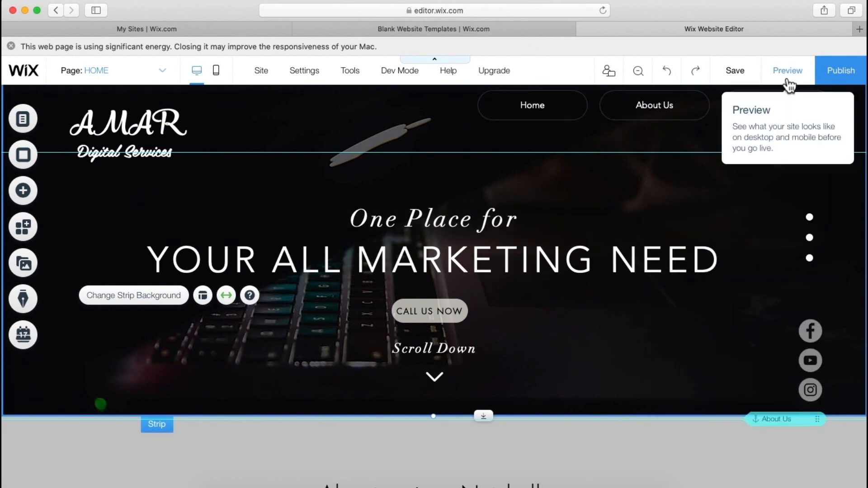
Step: Open Preview and scroll up and down to watch the hero's parallax background
click(787, 70)
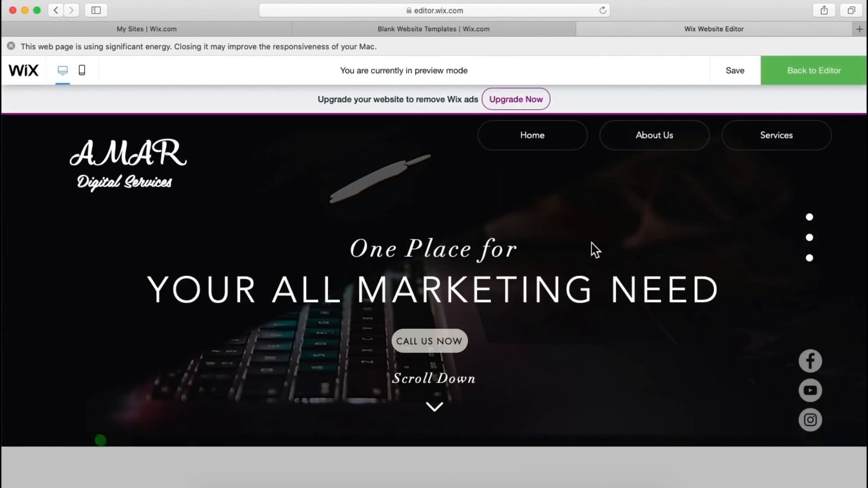
mouse_move(507, 257)
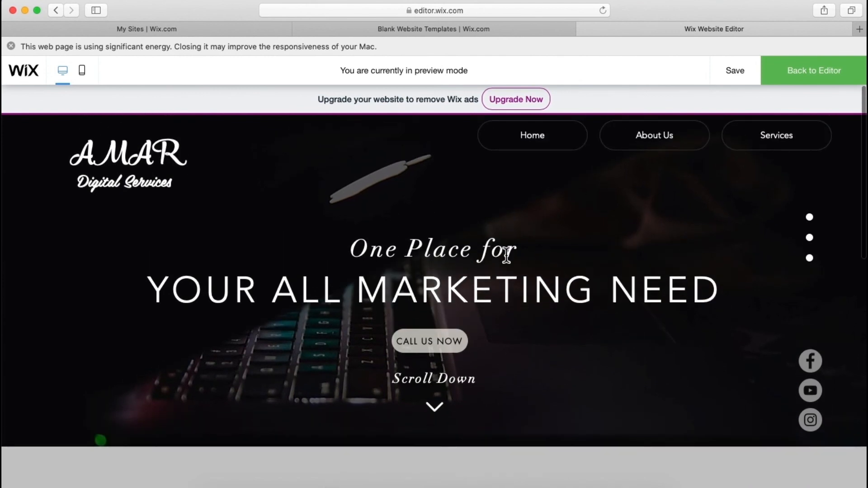
mouse_move(300, 215)
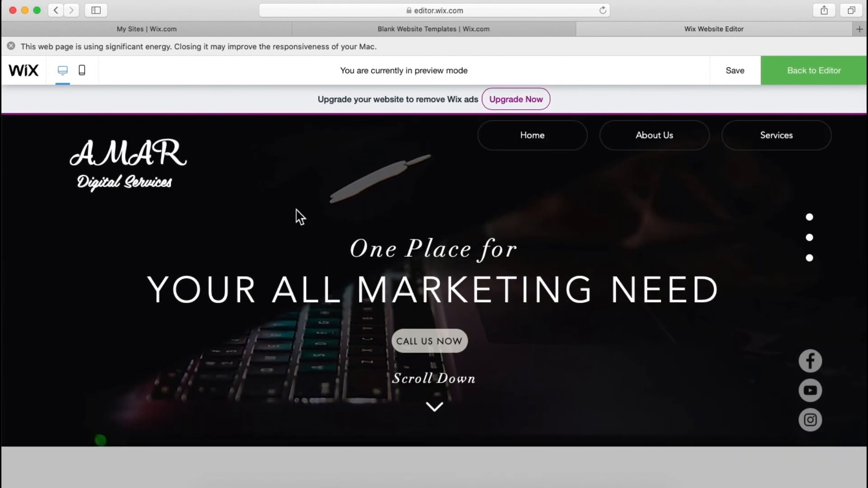
mouse_move(302, 216)
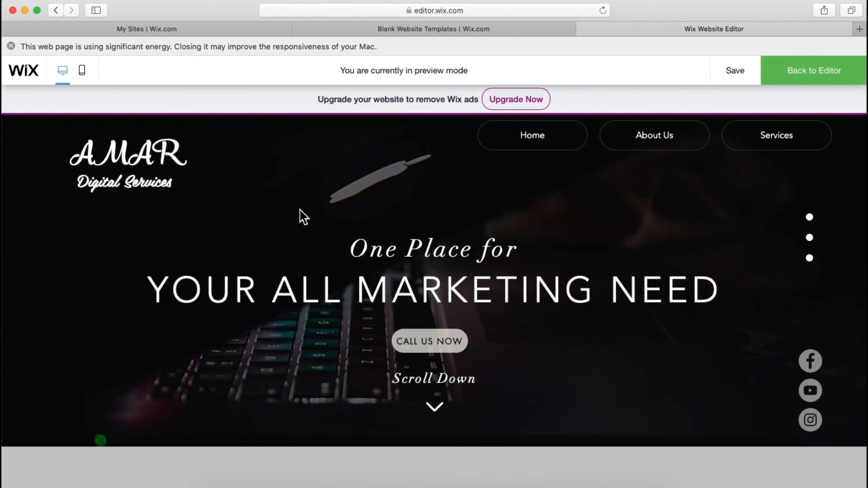
scroll(down, 3)
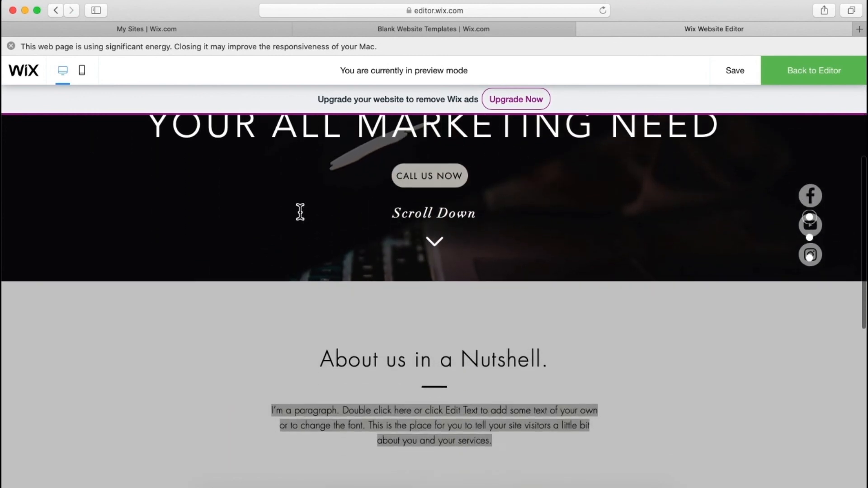
scroll(up, 3)
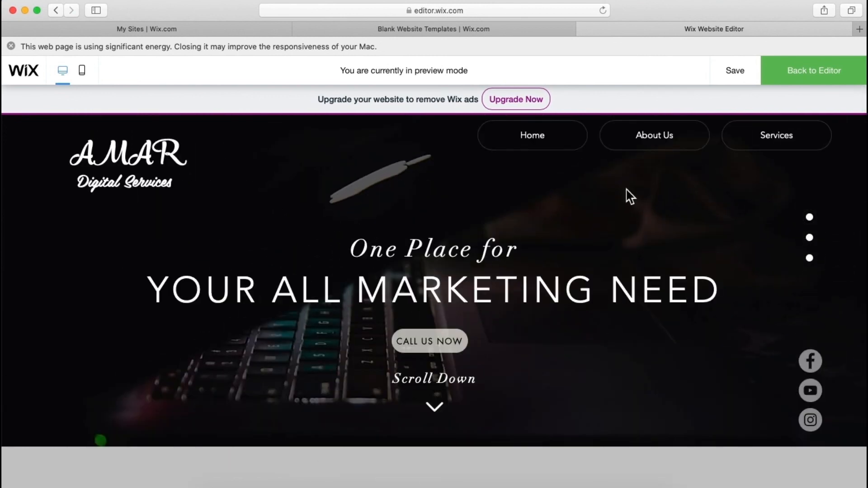
mouse_move(133, 179)
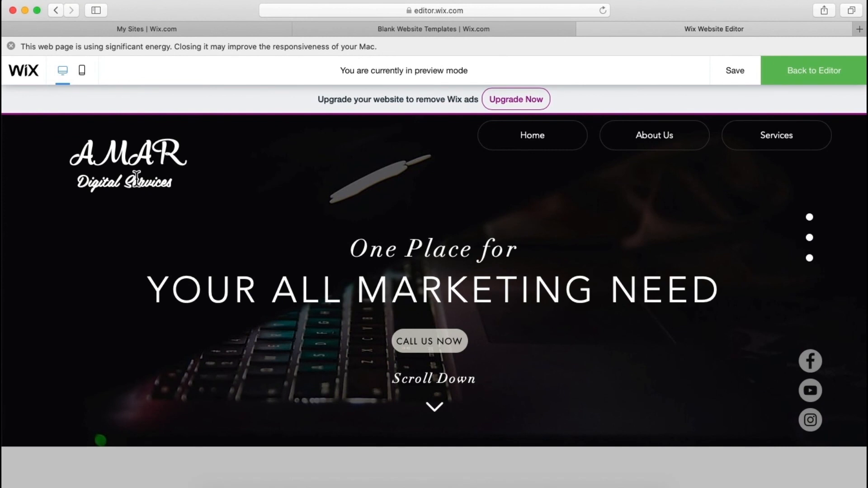
scroll(down, 3)
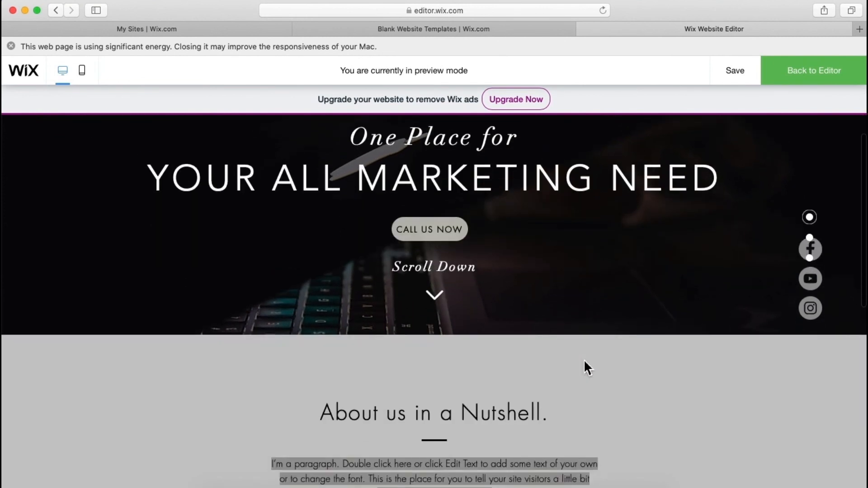
scroll(up, 3)
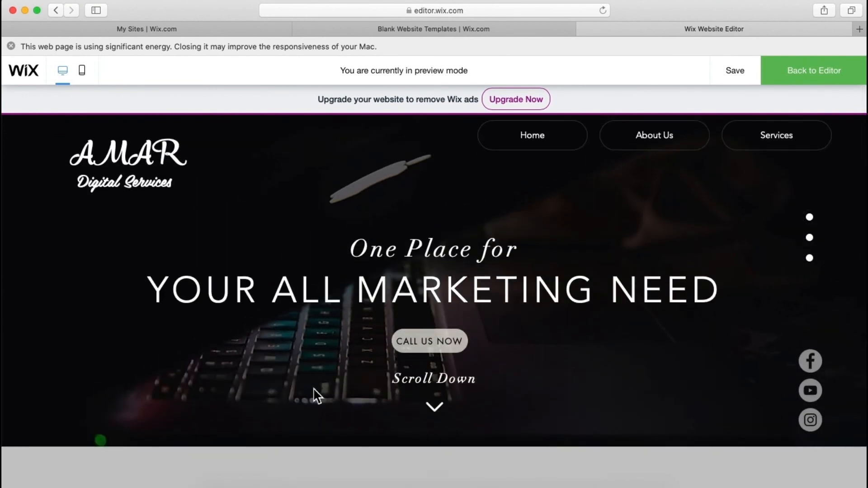
scroll(down, 3)
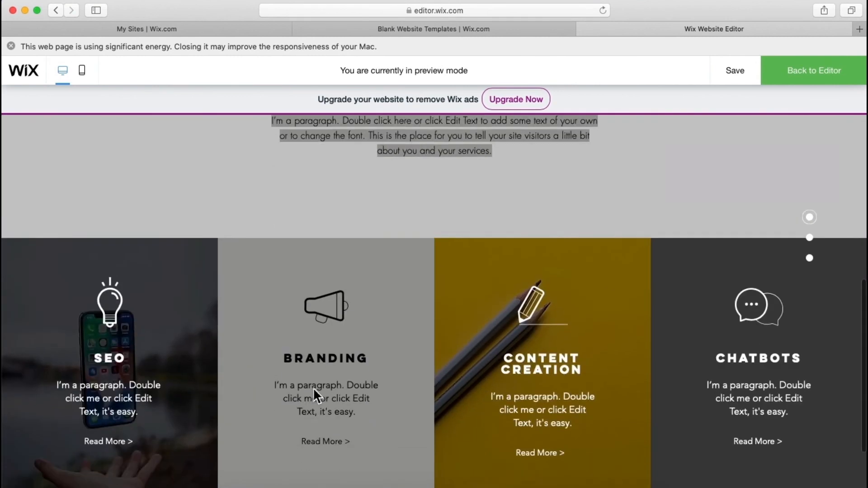
scroll(down, 3)
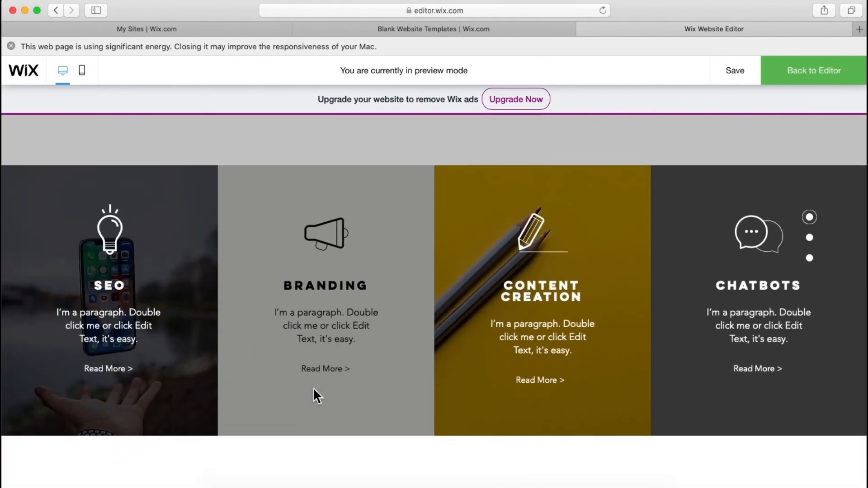
scroll(up, 3)
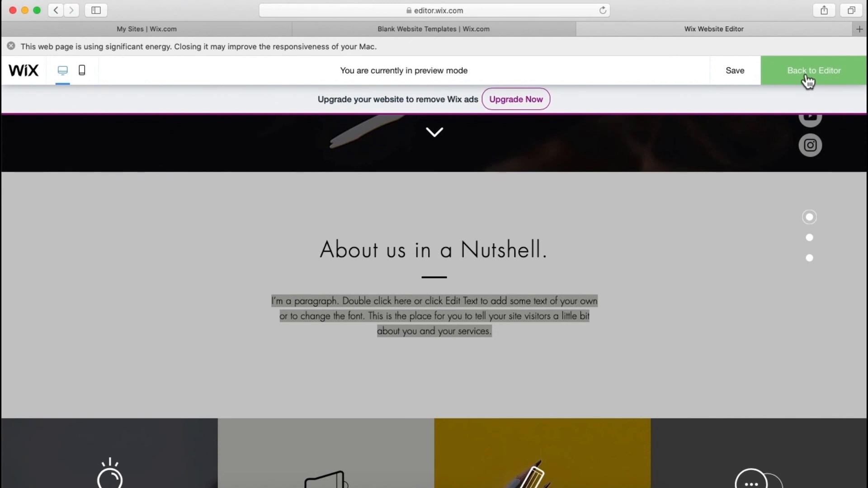
Step: Scroll to the top of the preview and click Services to jump to the service columns
scroll(up, 3)
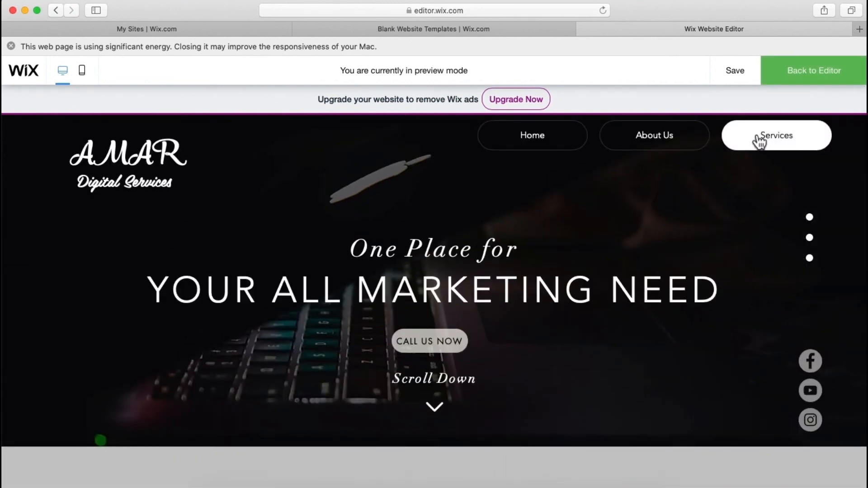
click(776, 135)
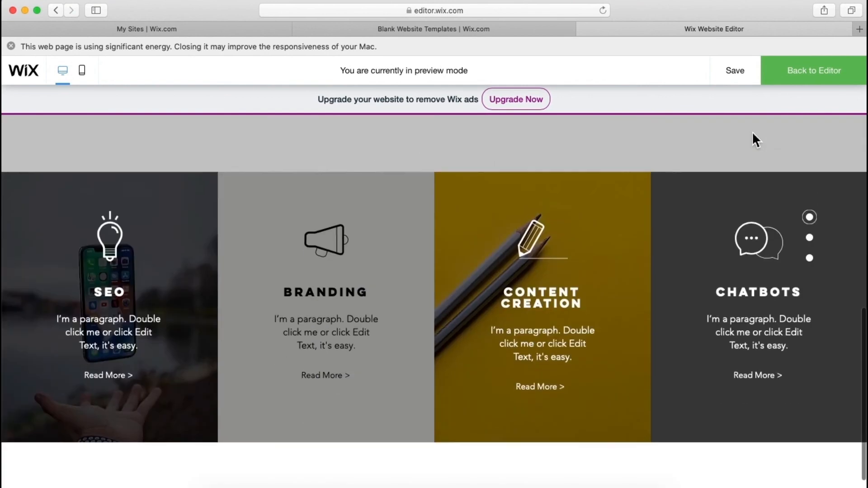